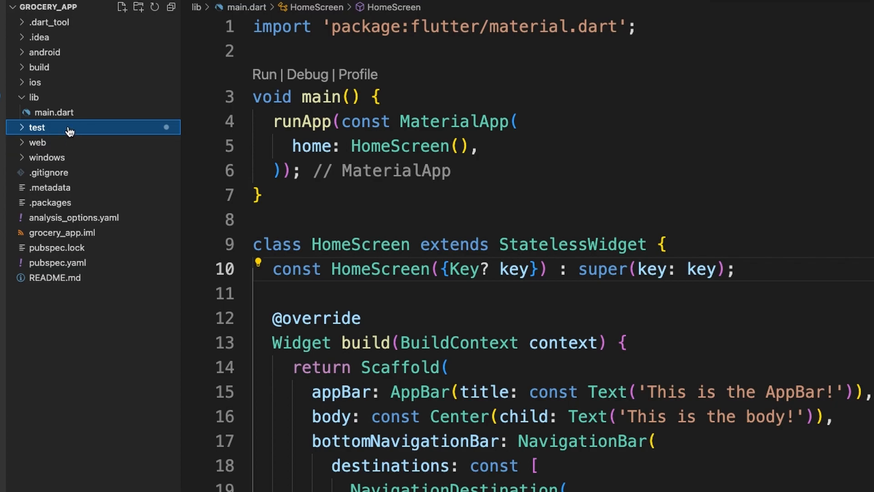
Step: Expand the test folder, then make the HomeScreen body ListView(children: []) instead of Center
{"action": "left_click", "coordinate": [37, 127]}
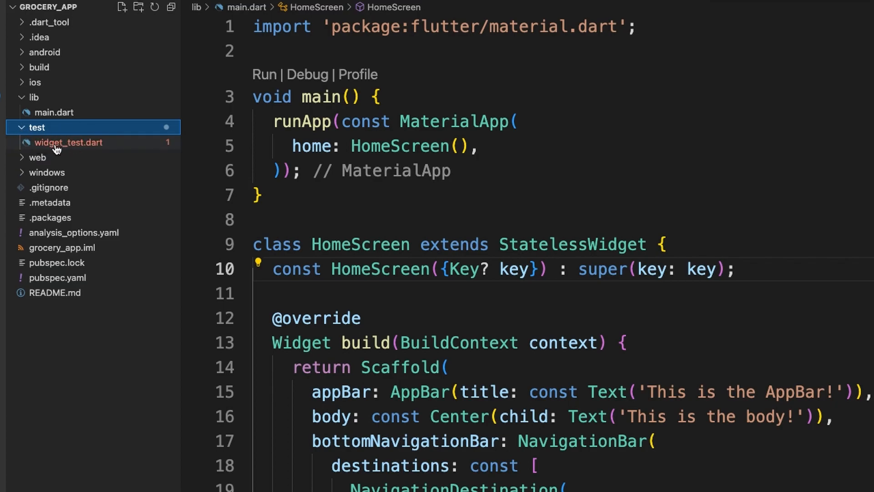
{"action": "mouse_move", "coordinate": [68, 142]}
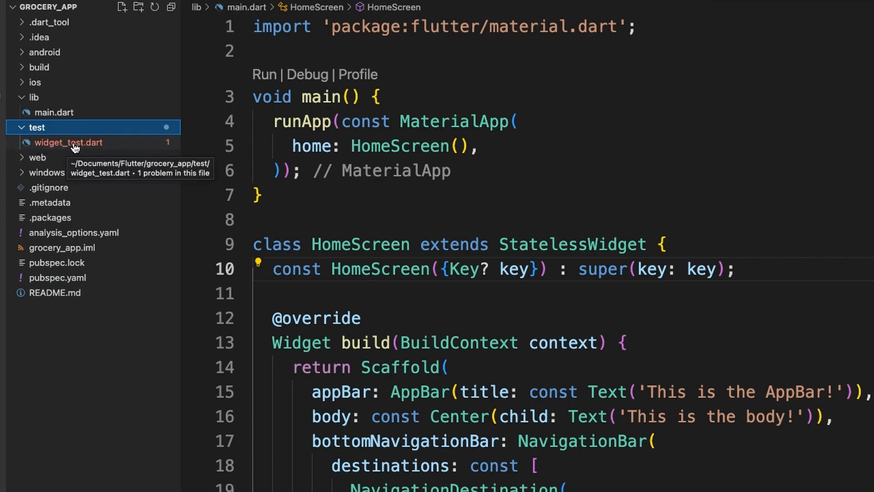
{"action": "left_click", "coordinate": [68, 143]}
{"action": "type", "text": "children: [],"}
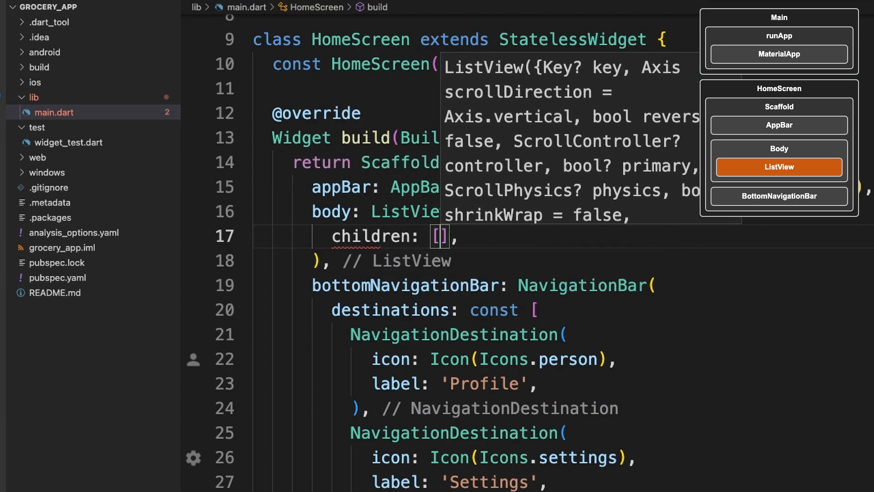
Step: Add Text('Grocery Item 1'), Text('Grocery Item 2') and Text('Grocery Item 3') as ListView children
{"action": "type", "text": "Text('')"}
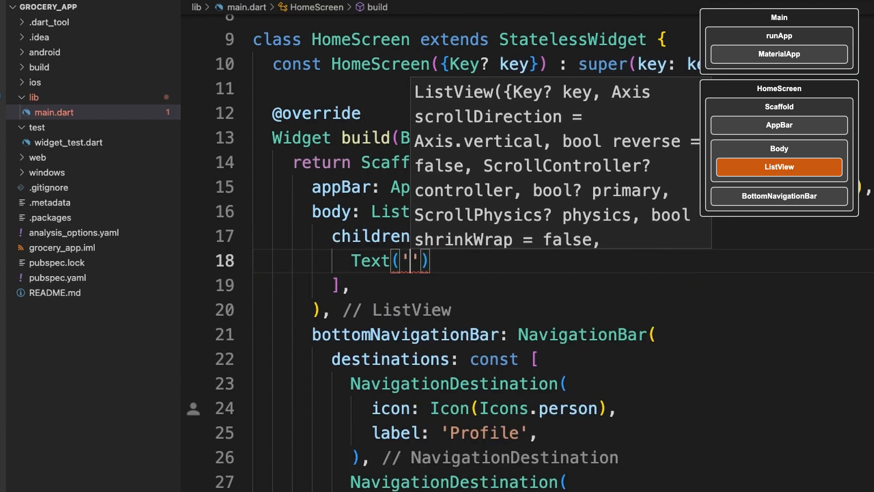
{"action": "type", "text": "Grocery Item 1"}
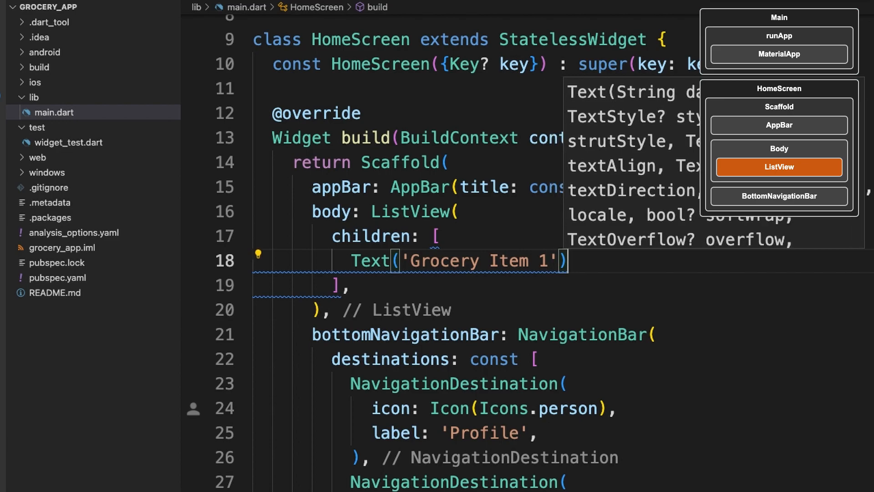
{"action": "type", "text": "Text("}
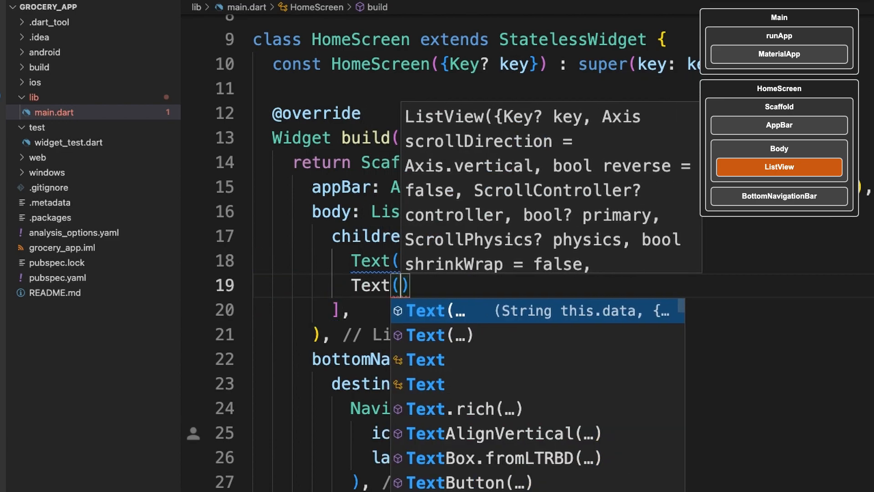
{"action": "type", "text": "'Grocery Item 2'"}
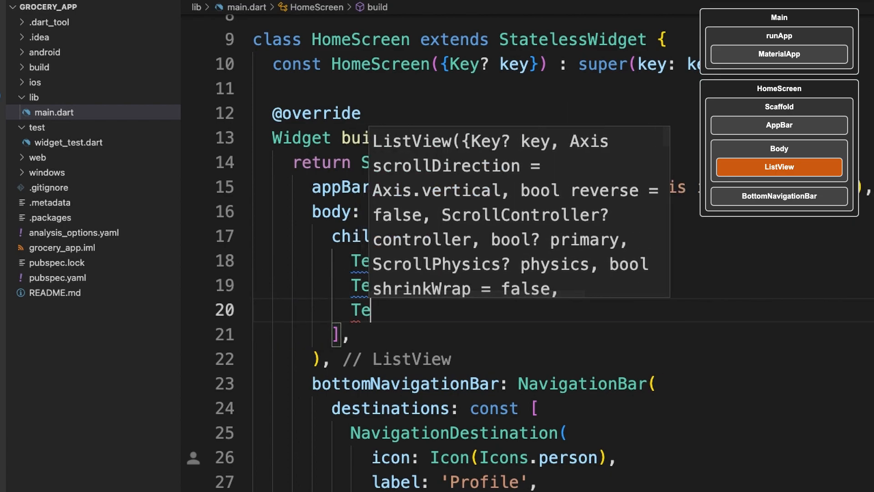
{"action": "type", "text": "Text('Grocery ')"}
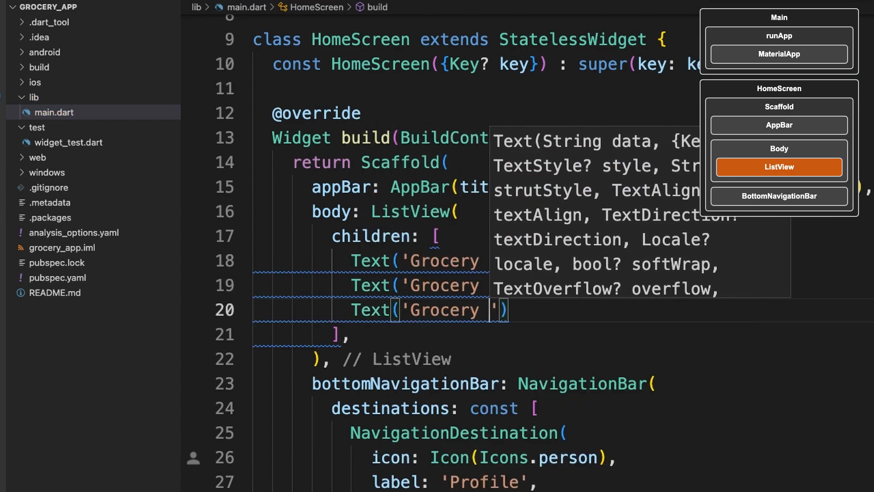
{"action": "type", "text": "Item 3"}
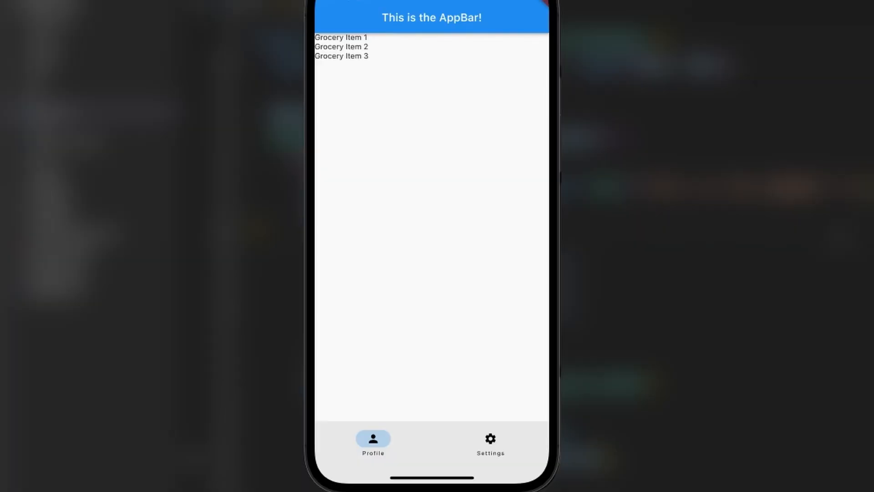
{"action": "mouse_move", "coordinate": [373, 48]}
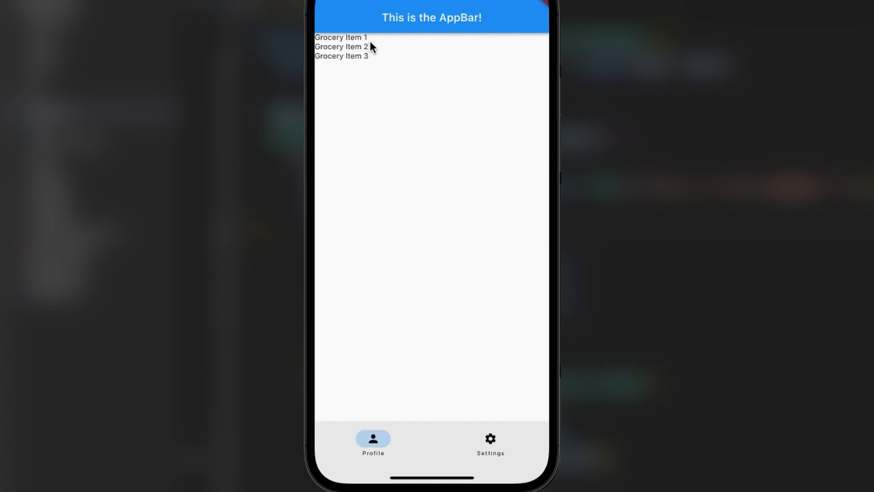
{"action": "mouse_move", "coordinate": [362, 91]}
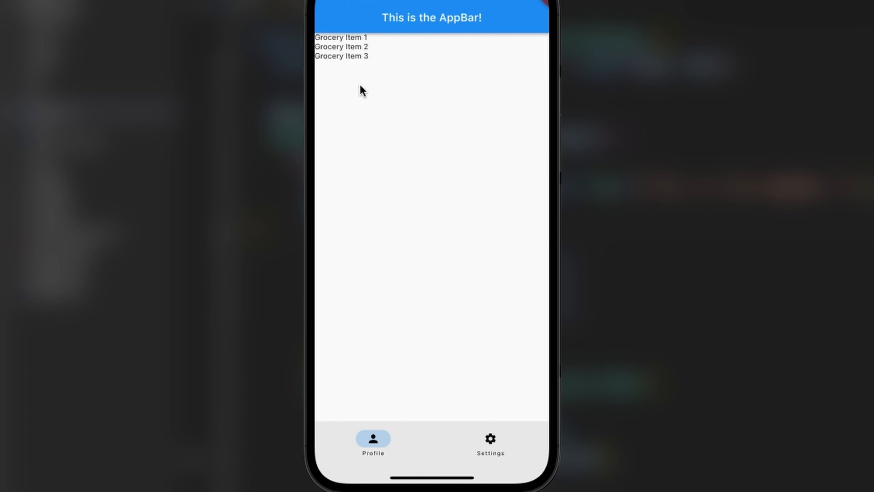
{"action": "mouse_move", "coordinate": [362, 91]}
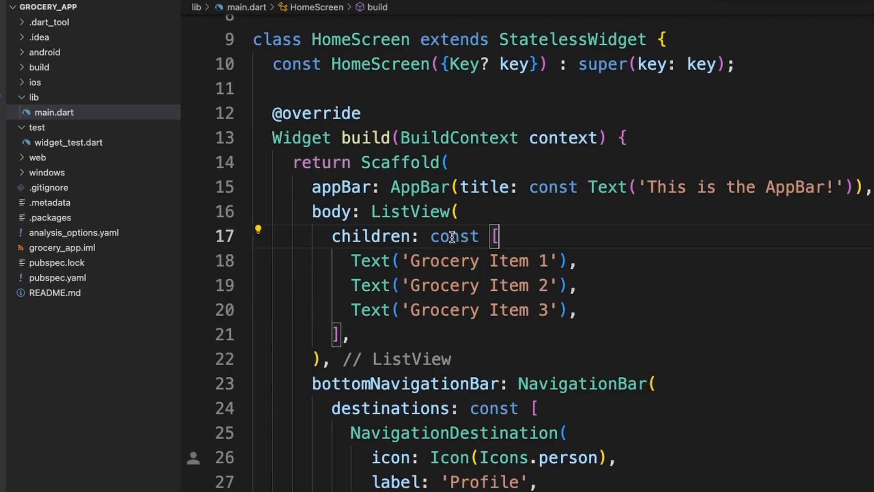
Step: In main(), declare const name = 'Tommy', print it, and reassign it to 'John' to see the error
{"action": "scroll", "scroll_direction": "up", "scroll_amount": 3}
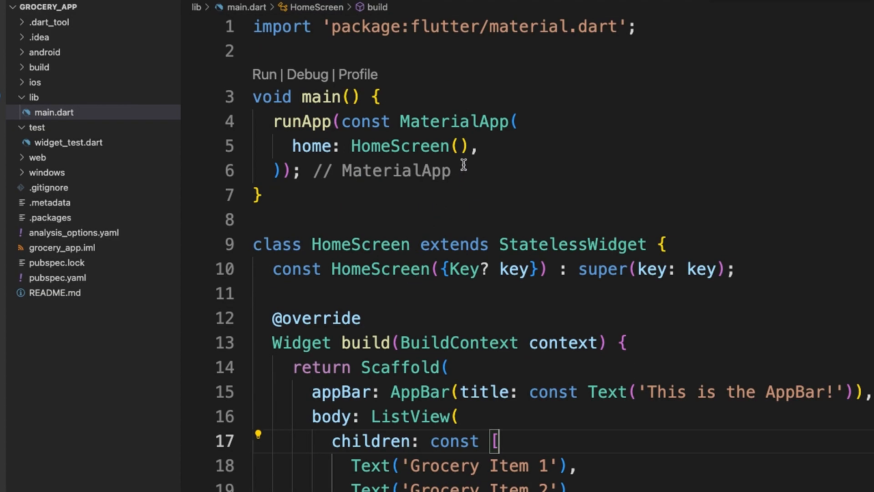
{"action": "type", "text": "const"}
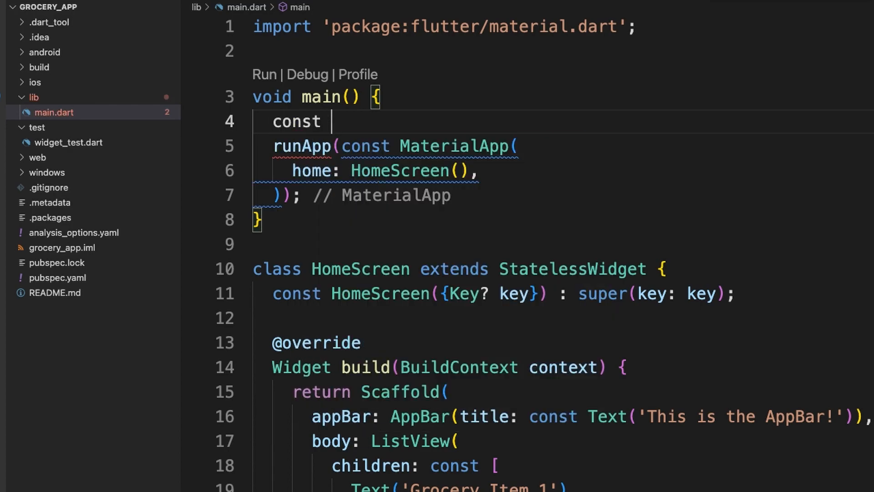
{"action": "type", "text": "name = 'Tommy'"}
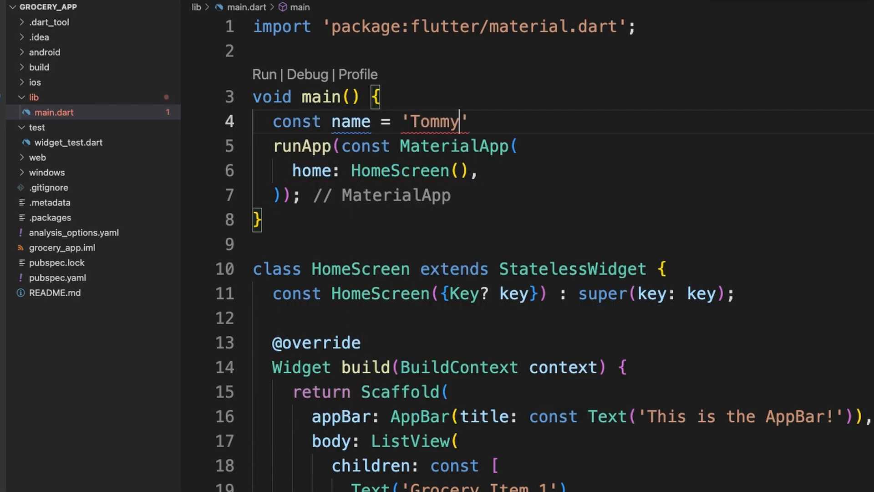
{"action": "type", "text": "print(name);"}
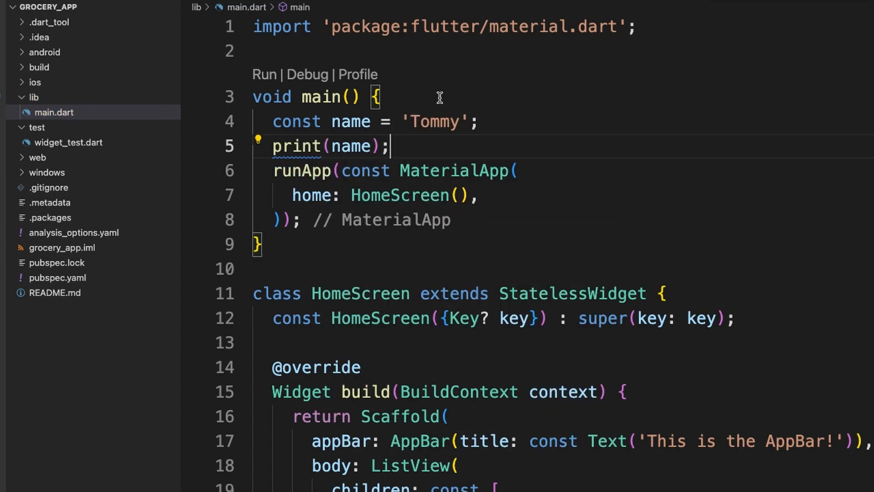
{"action": "mouse_move", "coordinate": [823, 44]}
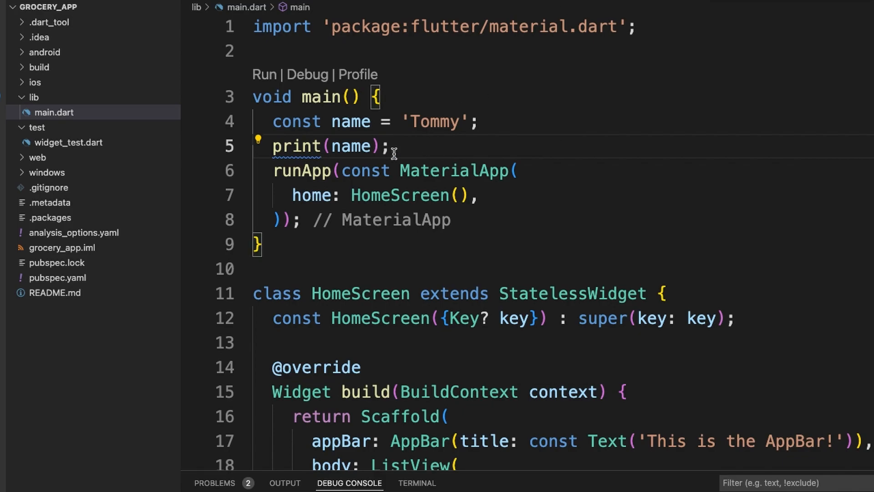
{"action": "mouse_move", "coordinate": [427, 121]}
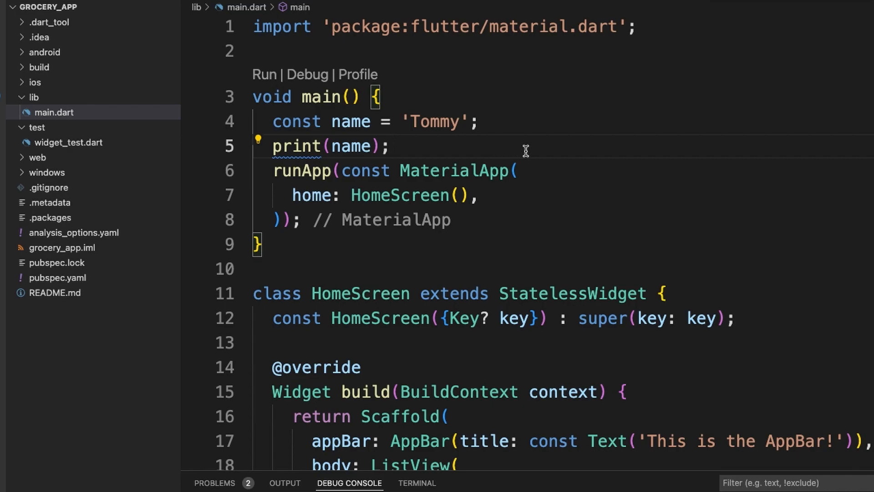
{"action": "type", "text": "name = 'J';"}
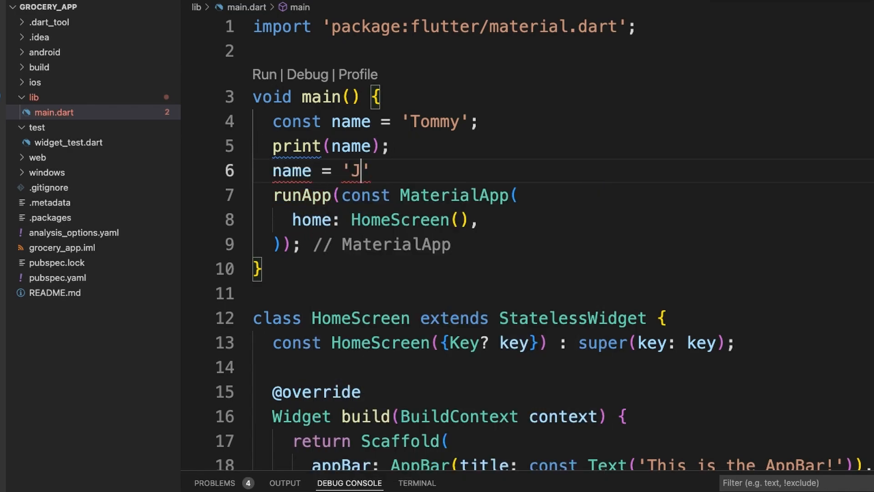
{"action": "type", "text": "ohn';"}
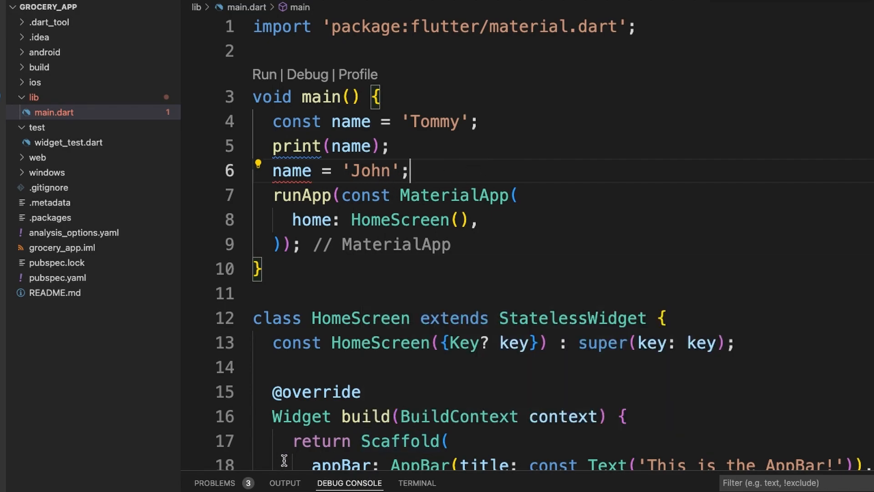
{"action": "left_click", "coordinate": [214, 483]}
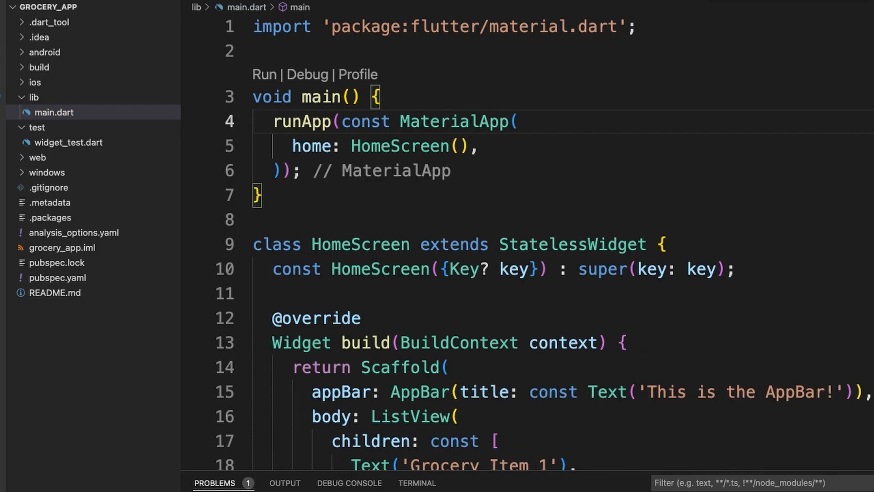
Step: Declare List<String> groceries = ['Apples','Oranges','Bananas'] below the HomeScreen constructor
{"action": "scroll", "scroll_direction": "down", "scroll_amount": 3}
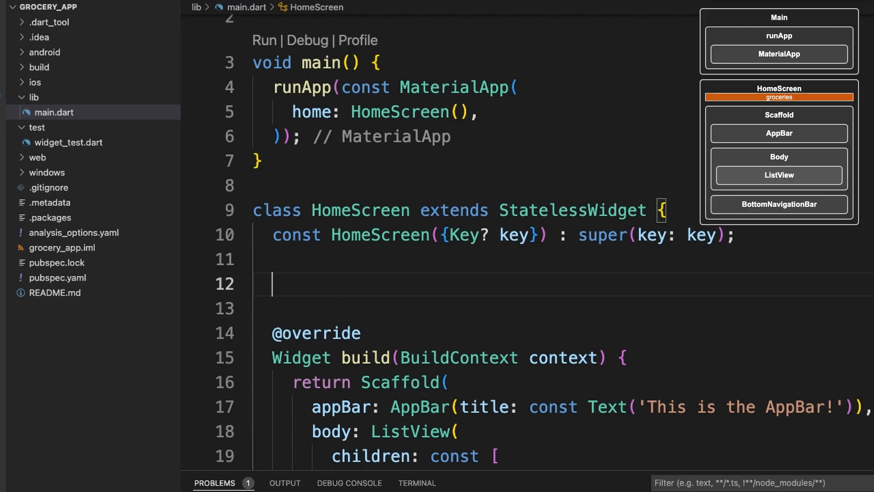
{"action": "type", "text": "List<String> groceries = ['Appl"}
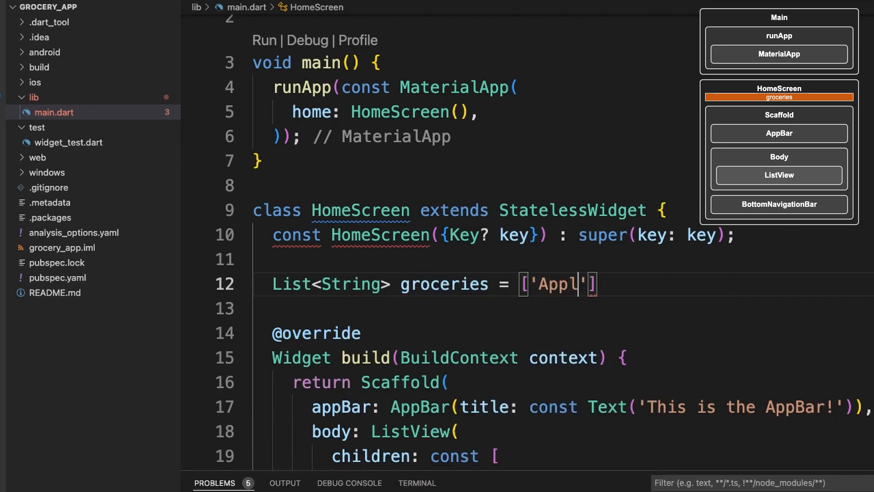
{"action": "type", "text": "es','Oranges'"}
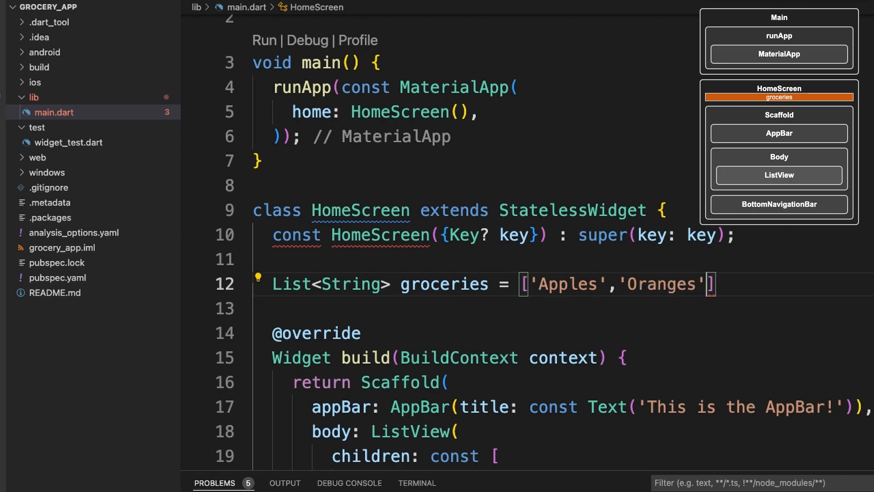
{"action": "type", "text": ",'Bananas'"}
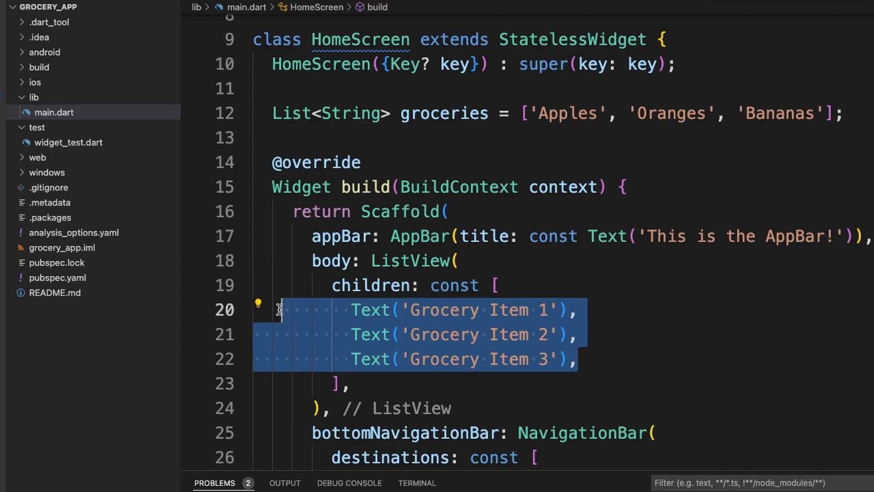
{"action": "type", "text": "for"}
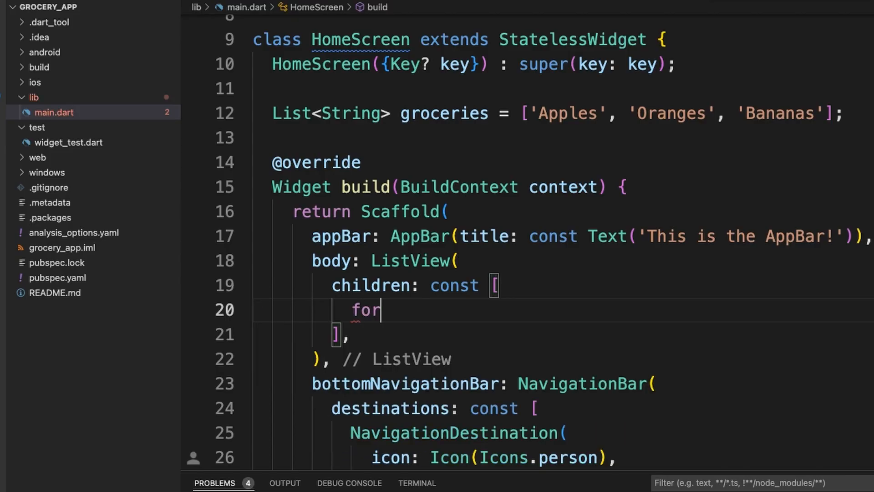
{"action": "type", "text": "(String grocer)"}
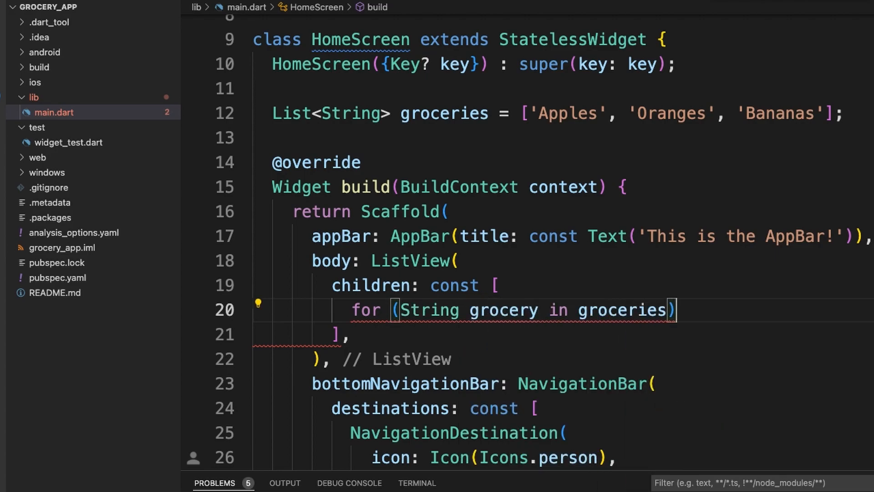
{"action": "type", "text": "Text(grocery),"}
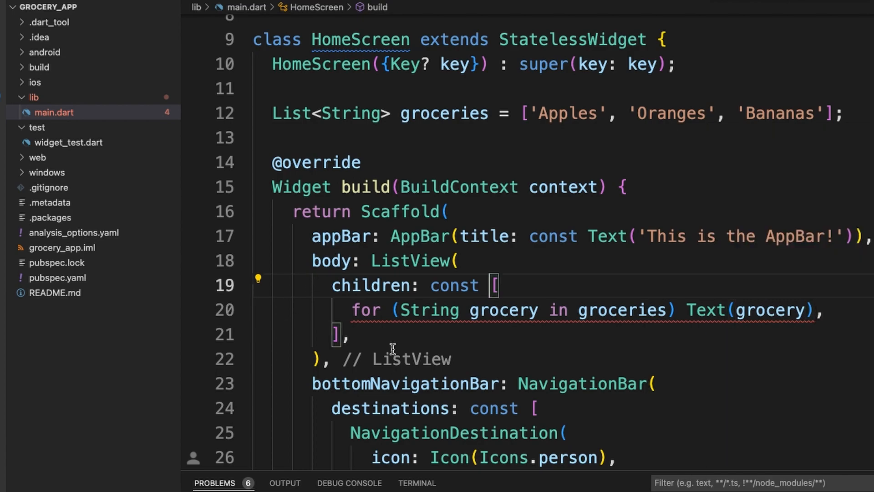
{"action": "mouse_move", "coordinate": [517, 349]}
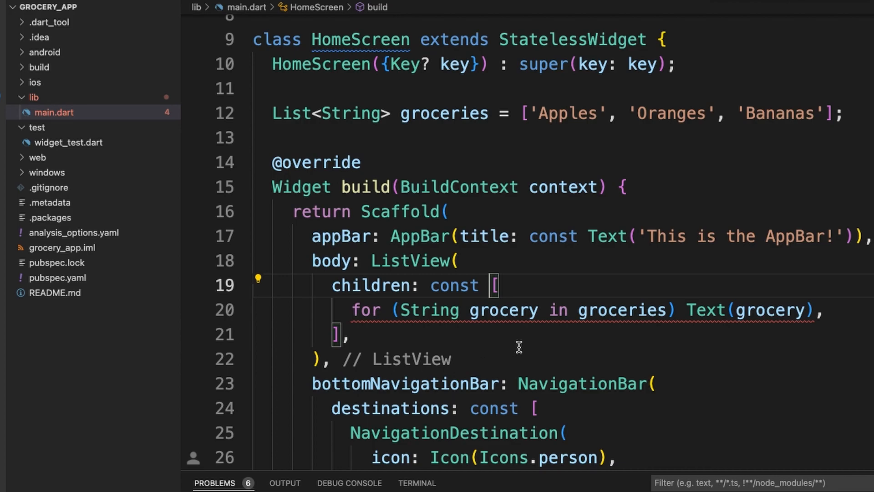
{"action": "mouse_move", "coordinate": [528, 345]}
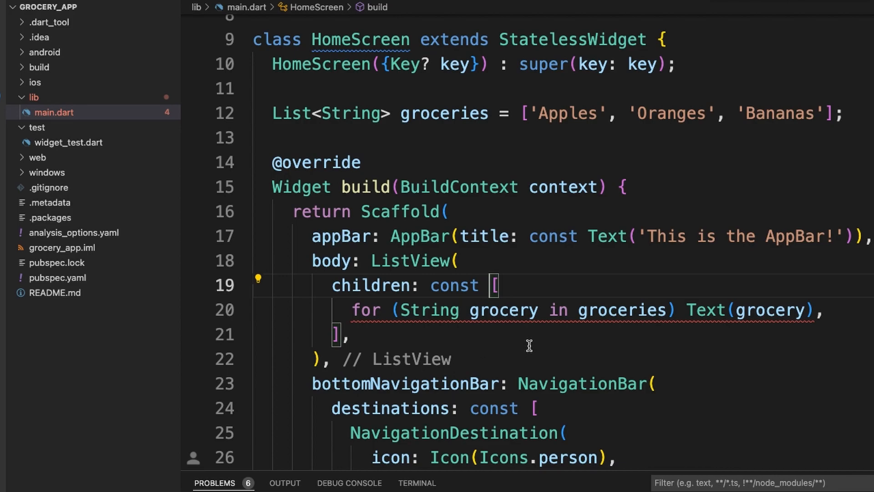
{"action": "mouse_move", "coordinate": [591, 333]}
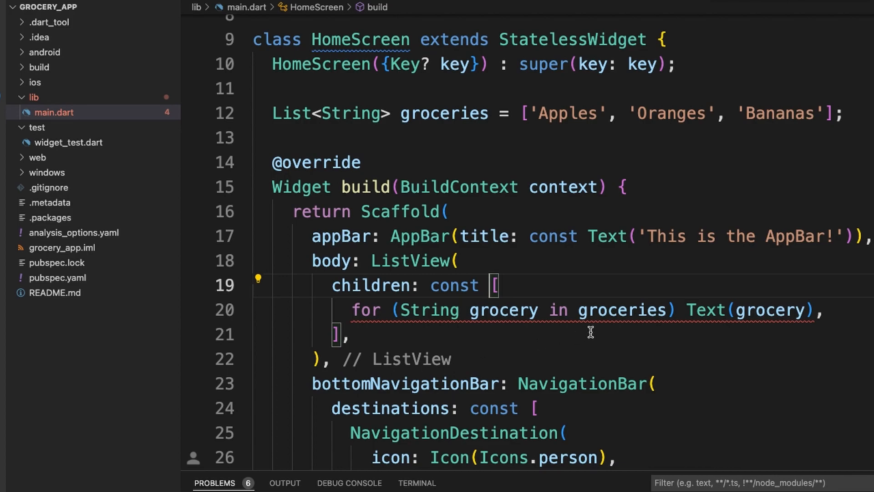
{"action": "mouse_move", "coordinate": [792, 341]}
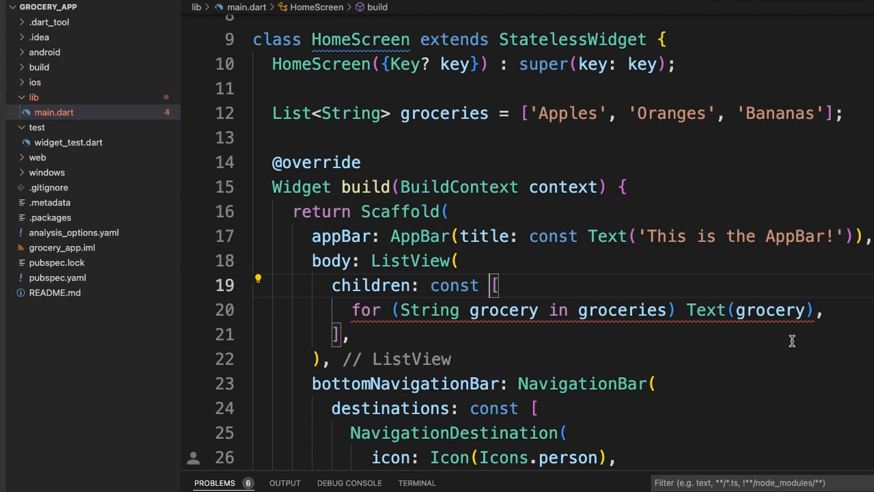
Step: Show the Problems panel with the 'values in a const list literal must be constants' error
{"action": "left_click", "coordinate": [214, 482]}
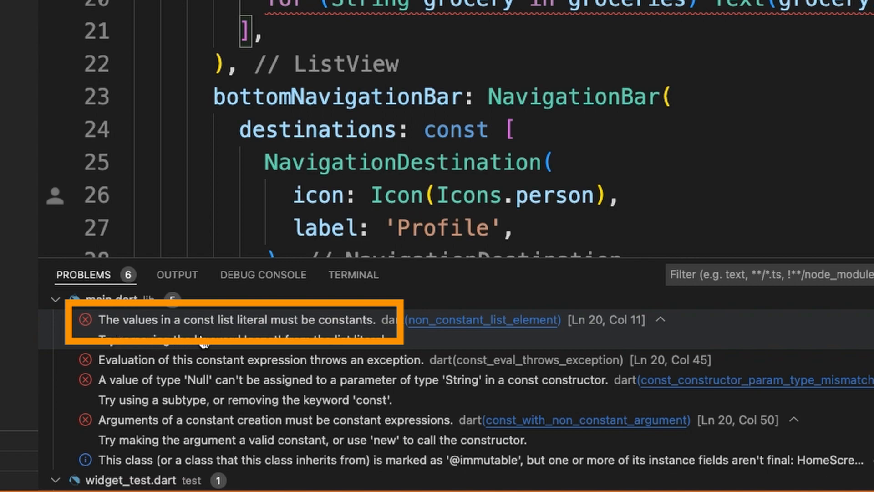
{"action": "mouse_move", "coordinate": [361, 332]}
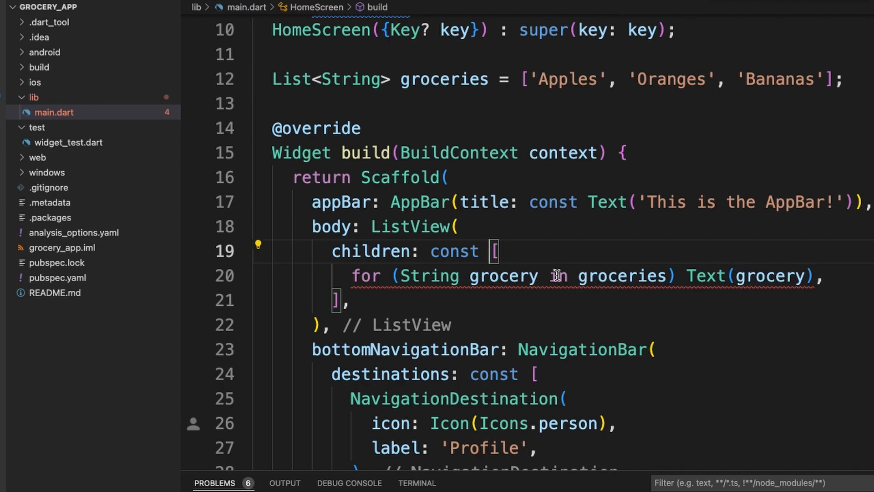
{"action": "mouse_move", "coordinate": [737, 318]}
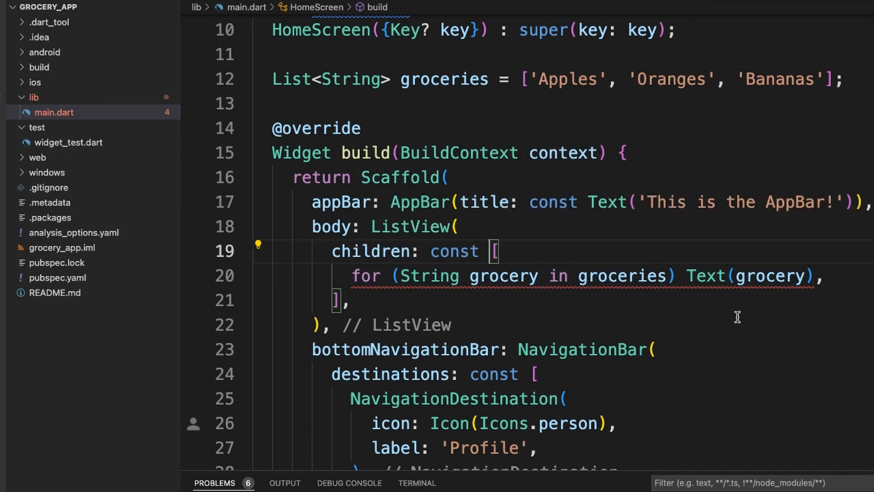
{"action": "mouse_move", "coordinate": [524, 281]}
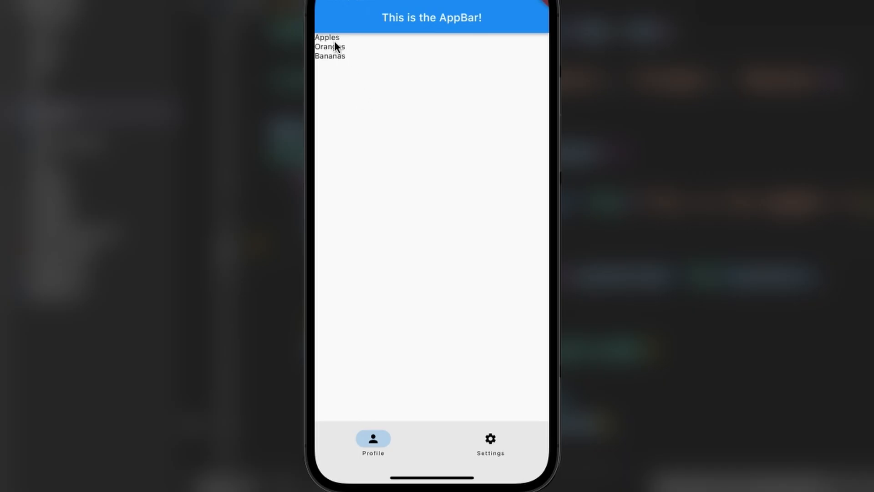
{"action": "mouse_move", "coordinate": [397, 58]}
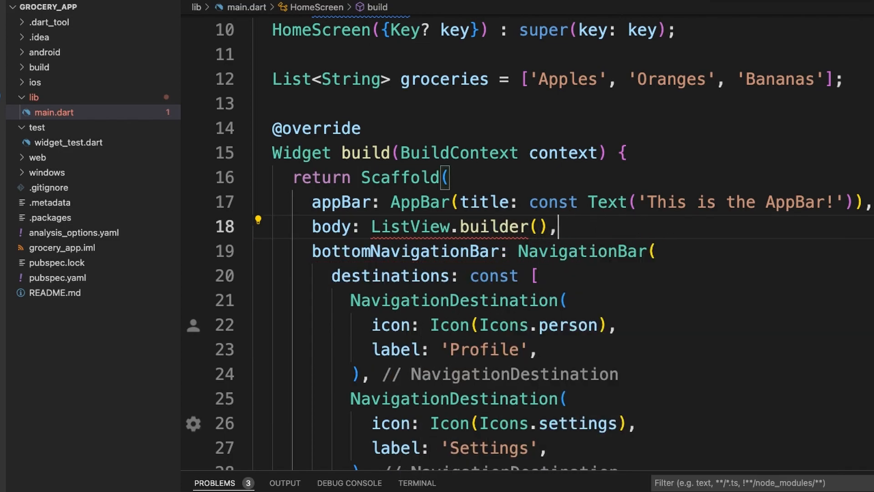
Step: Add itemCount: groceries.length to the ListView.builder
{"action": "key", "text": "Enter"}
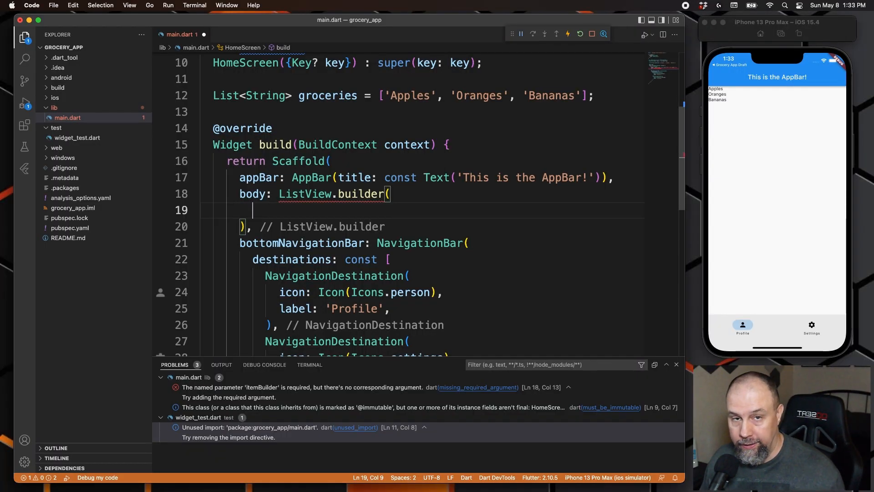
{"action": "type", "text": "itemCount"}
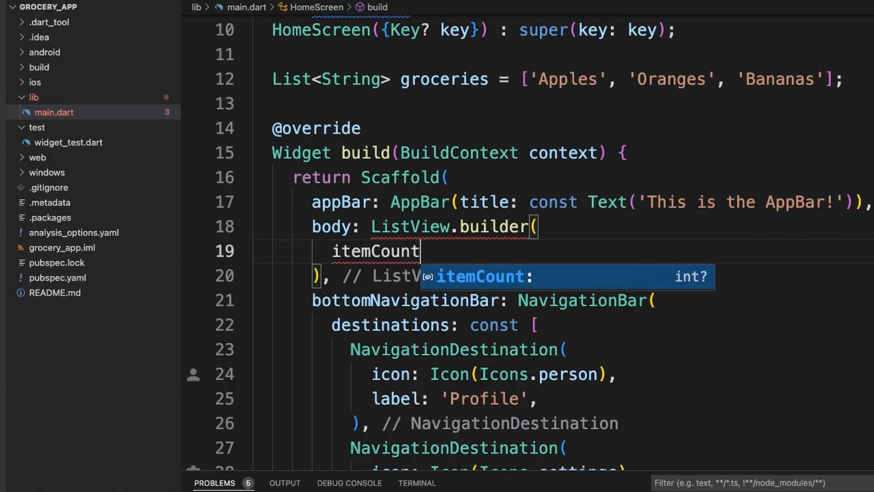
{"action": "type", "text": ": groceries.length,"}
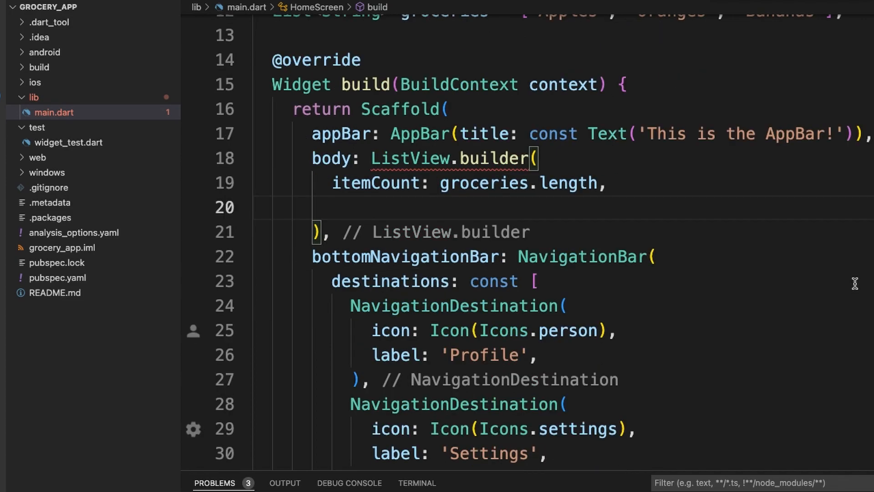
{"action": "mouse_move", "coordinate": [817, 235]}
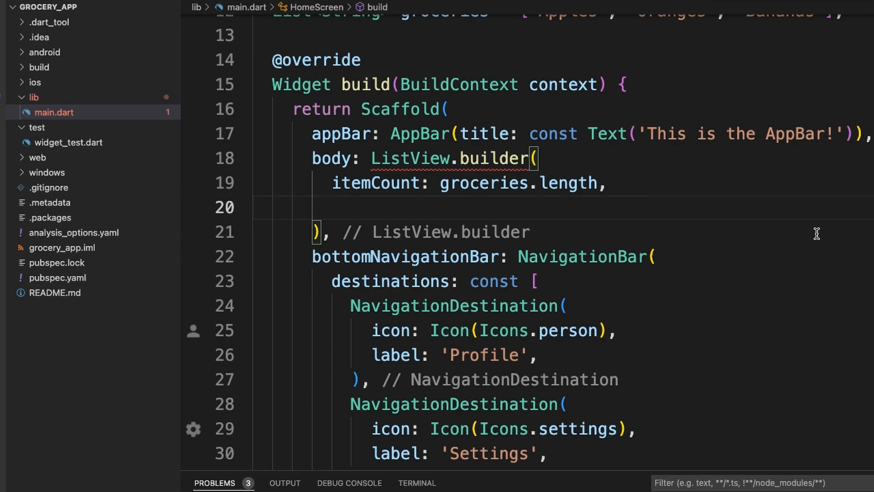
Step: Add an itemBuilder (BuildContext, index) that returns Text(groceries[index])
{"action": "type", "text": "itemBuilder:"}
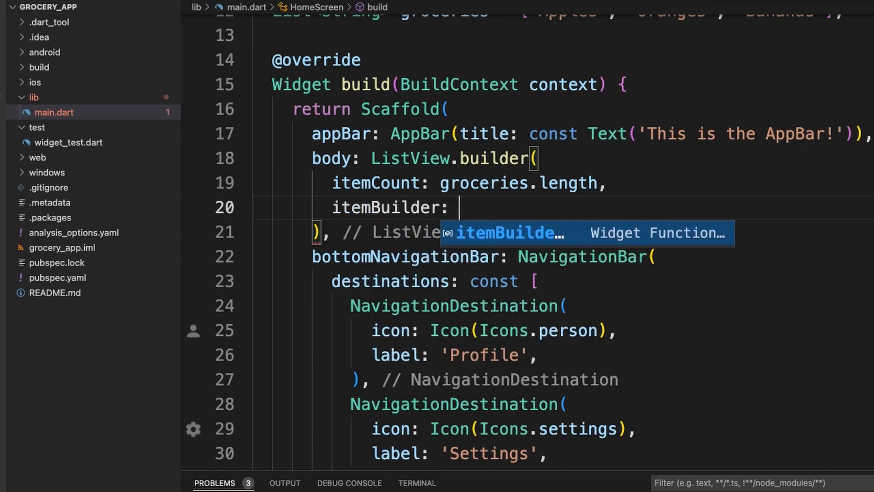
{"action": "type", "text": "(BuildContext context, int"}
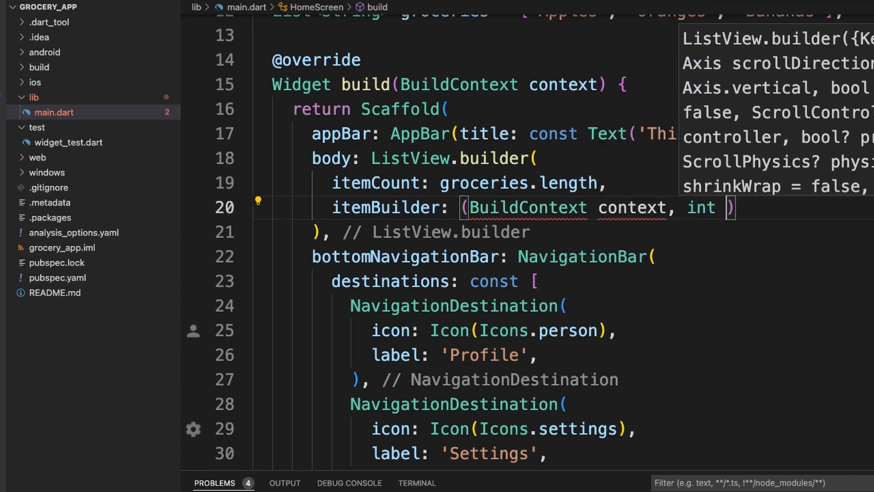
{"action": "type", "text": "index) {},"}
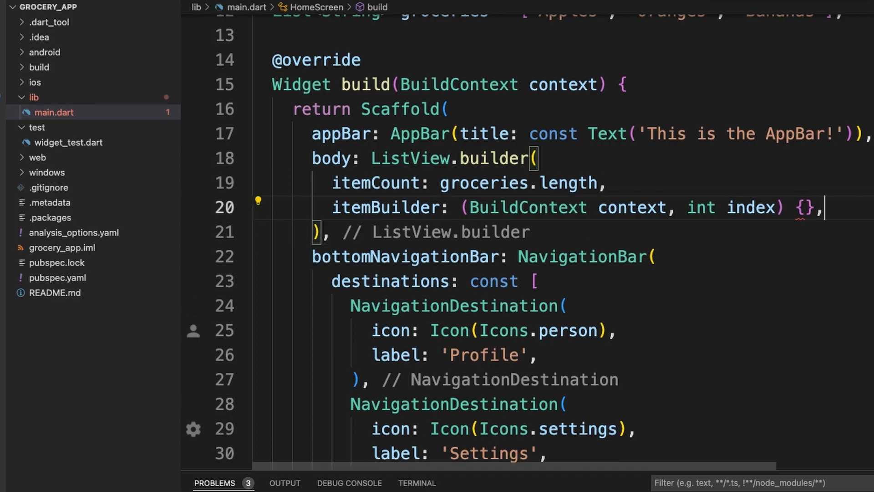
{"action": "key", "text": "Enter"}
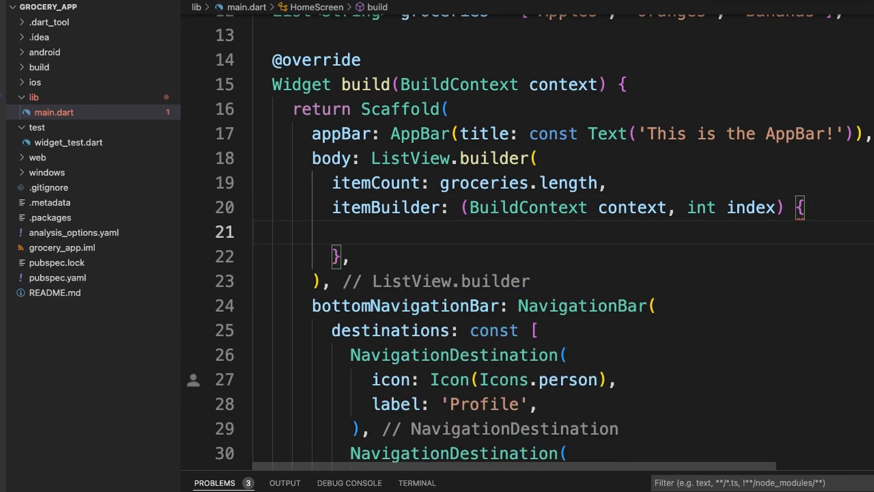
{"action": "type", "text": "return Text("}
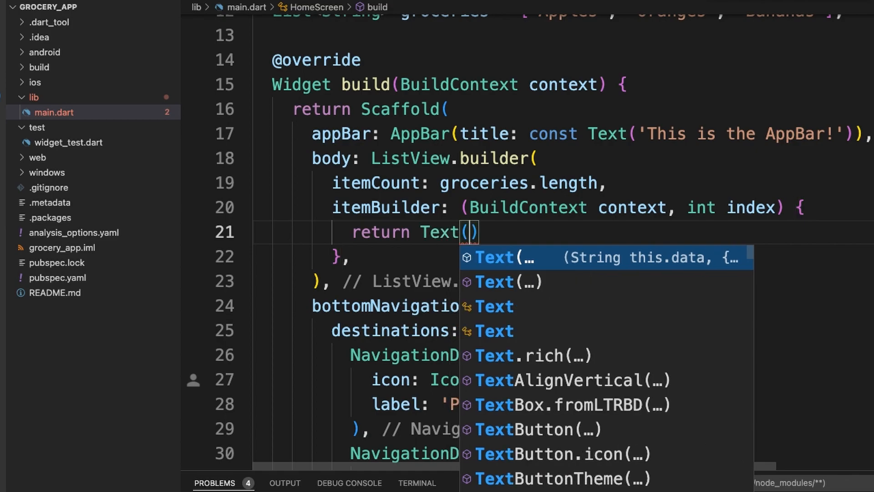
{"action": "type", "text": "groceries[index"}
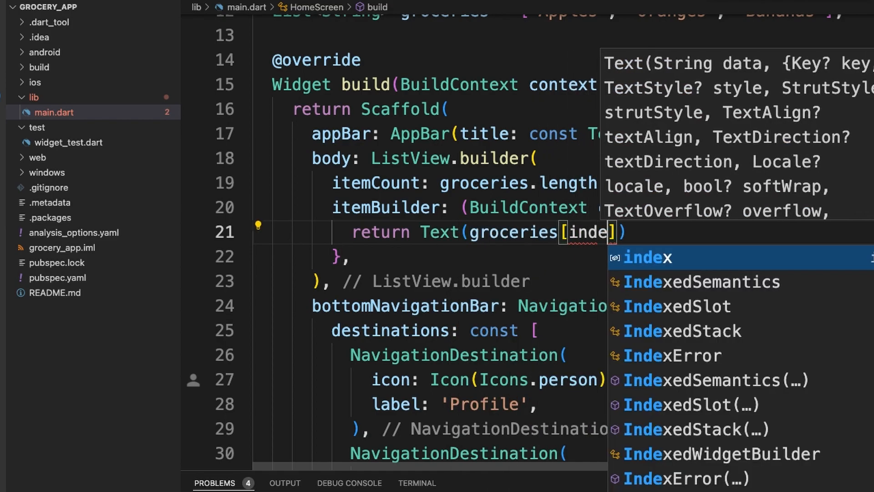
{"action": "left_click", "coordinate": [648, 257]}
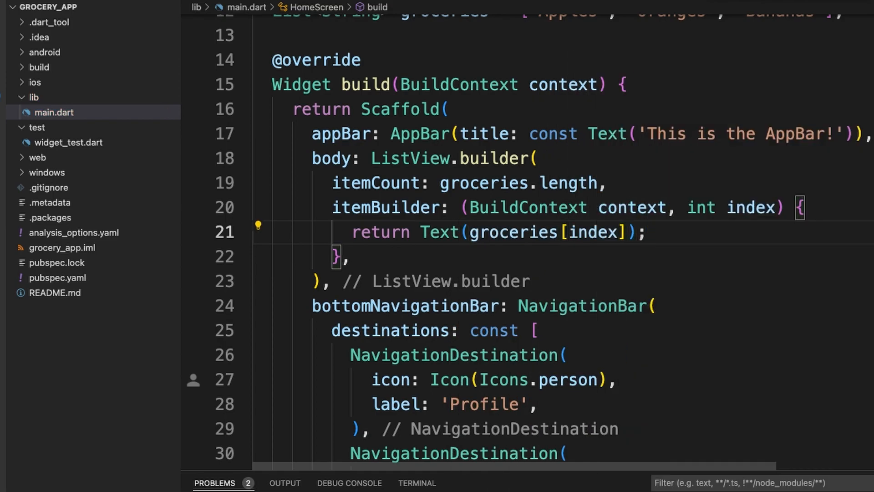
{"action": "mouse_move", "coordinate": [805, 179]}
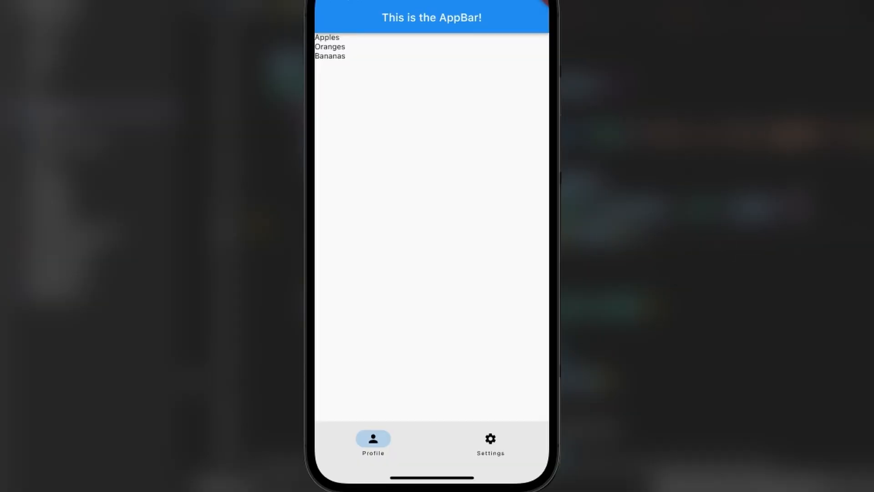
{"action": "mouse_move", "coordinate": [358, 29]}
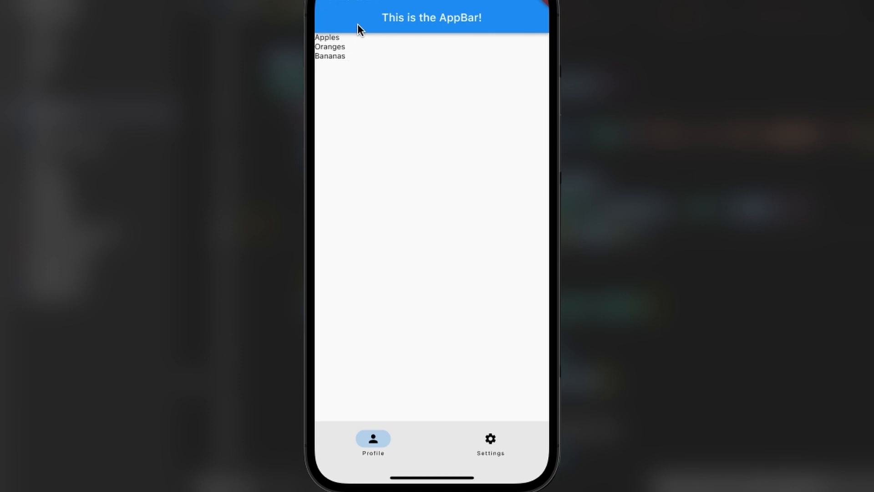
{"action": "mouse_move", "coordinate": [383, 85]}
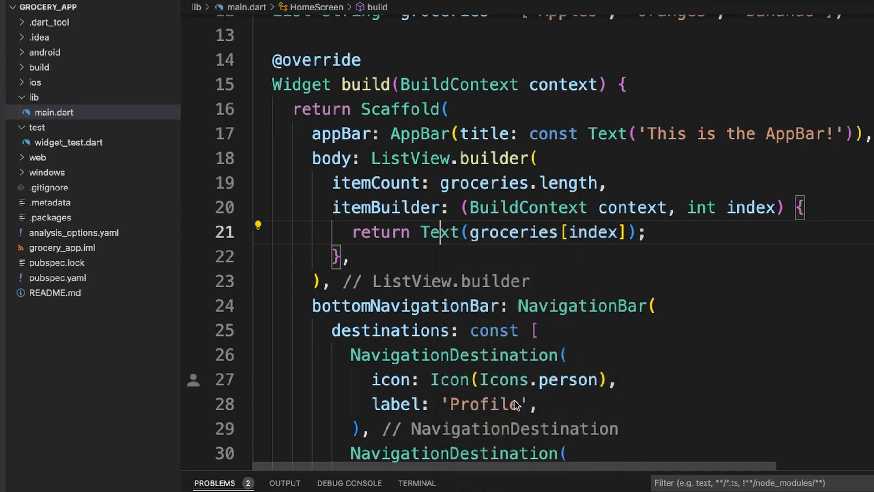
Step: Wrap the item Text in a ListTile using the 'Wrap with widget' code action
{"action": "left_click", "coordinate": [258, 228]}
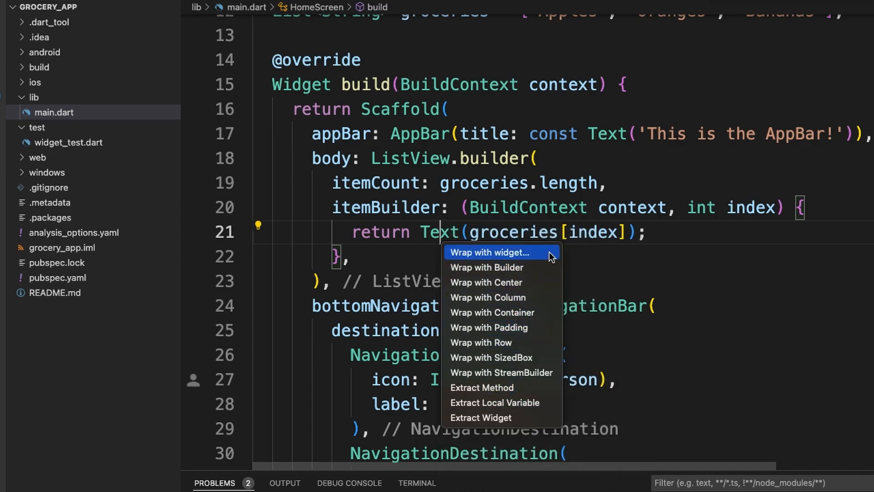
{"action": "left_click", "coordinate": [491, 252]}
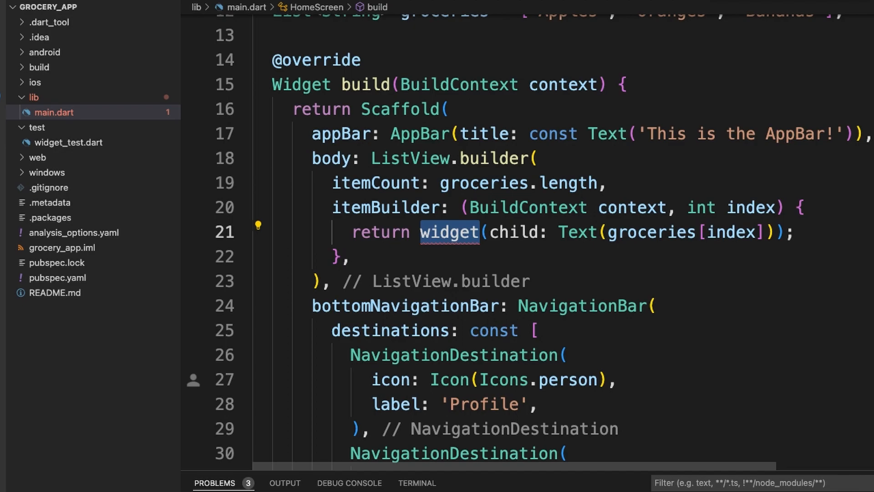
{"action": "type", "text": "ListTile"}
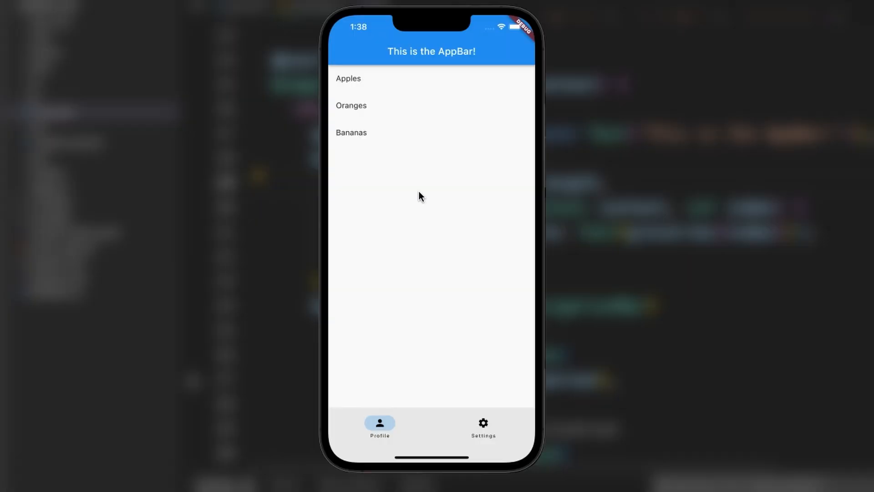
{"action": "mouse_move", "coordinate": [371, 81]}
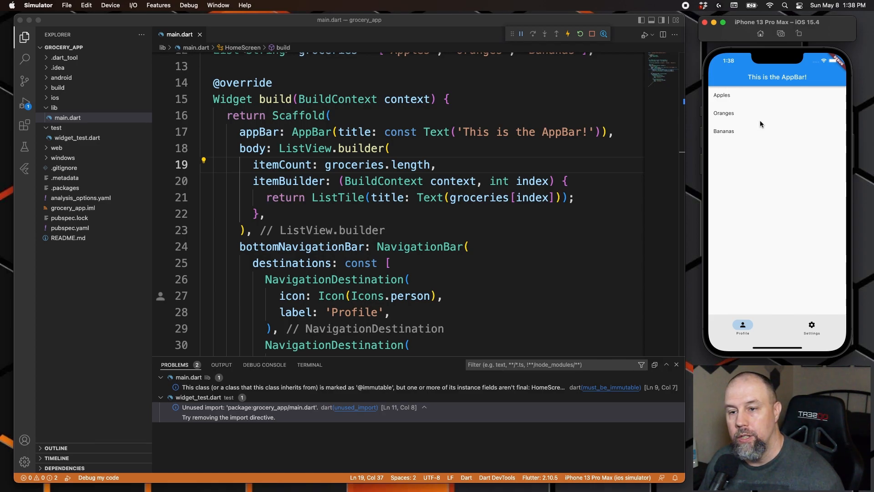
{"action": "mouse_move", "coordinate": [728, 110]}
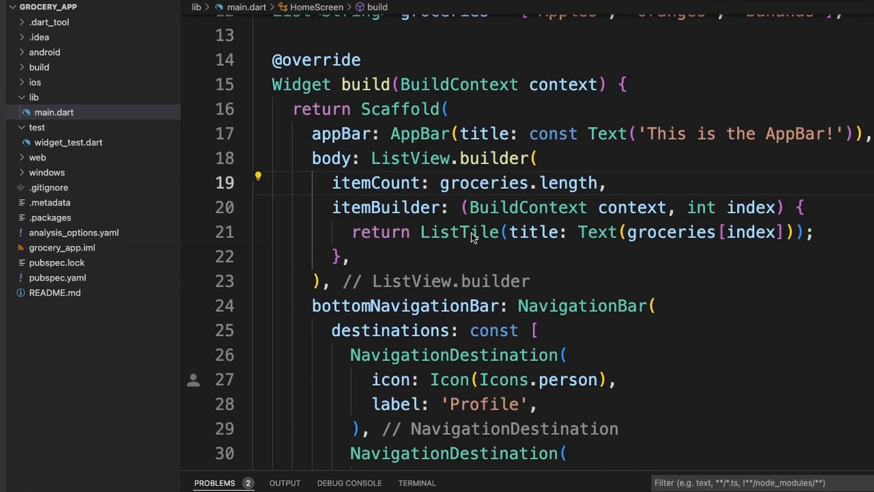
Step: Wrap the ListTile in a Card through the Refactor 'Wrap with widget' option
{"action": "right_click", "coordinate": [472, 232]}
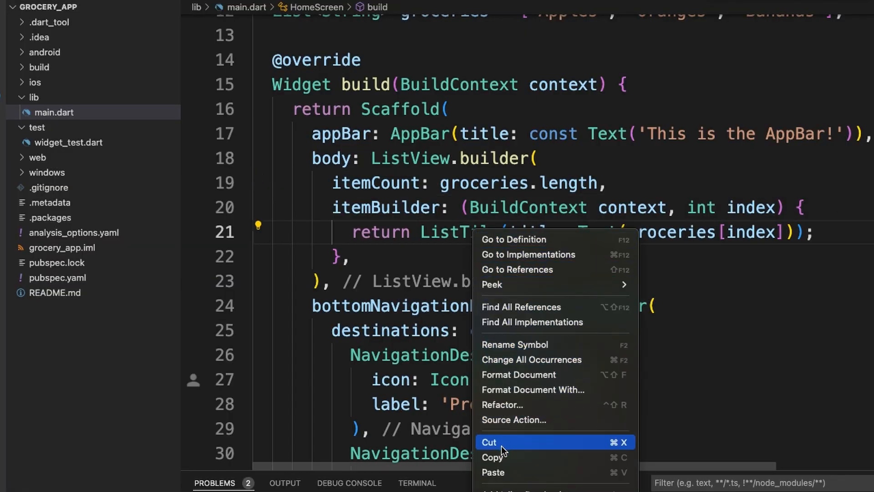
{"action": "left_click", "coordinate": [503, 404]}
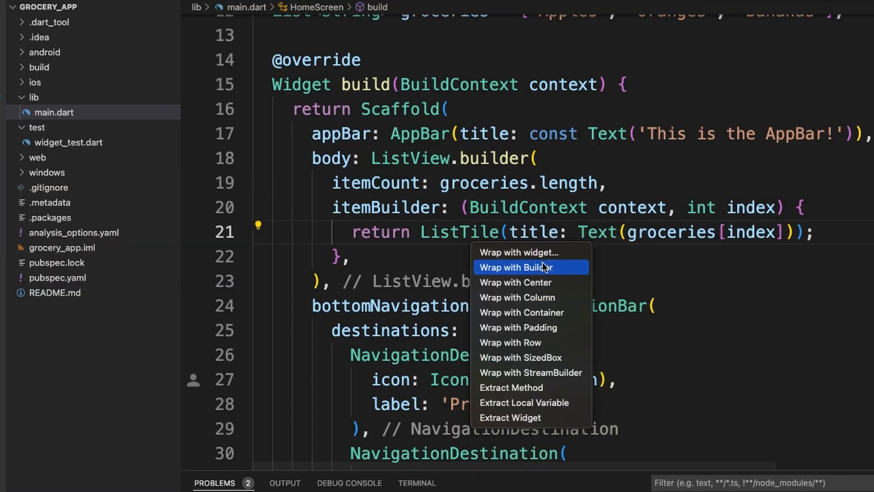
{"action": "left_click", "coordinate": [517, 267]}
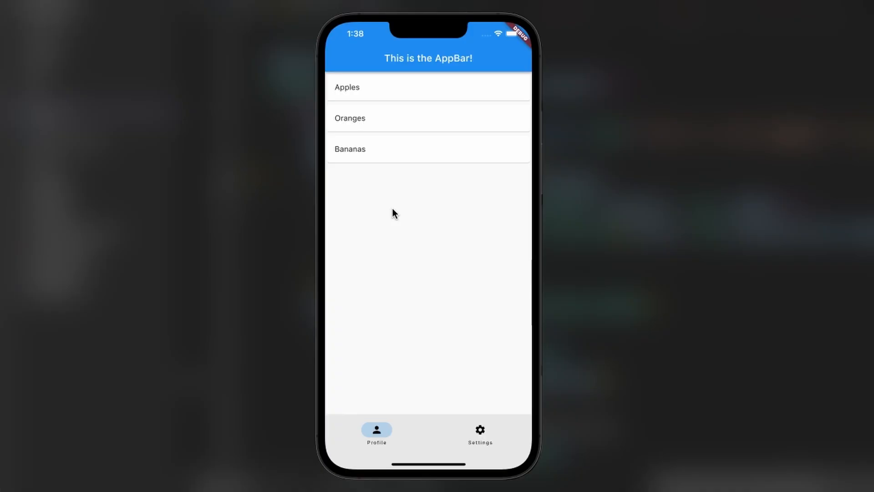
{"action": "mouse_move", "coordinate": [377, 147]}
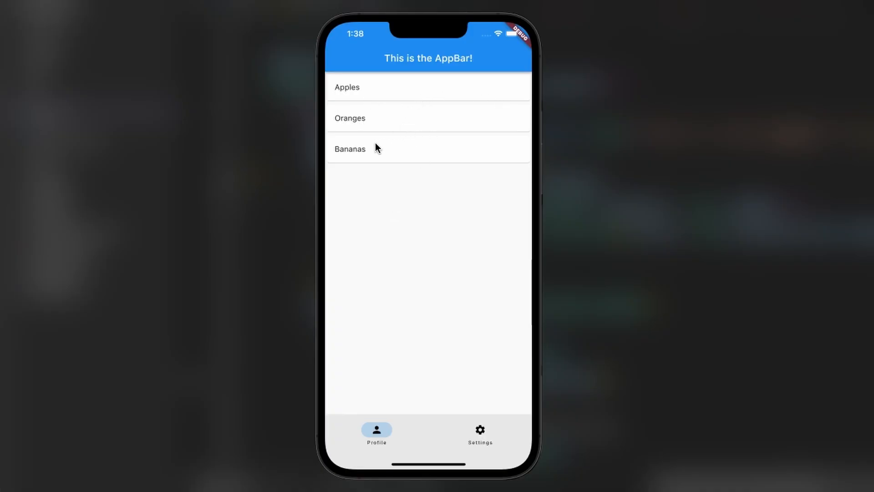
{"action": "mouse_move", "coordinate": [415, 226]}
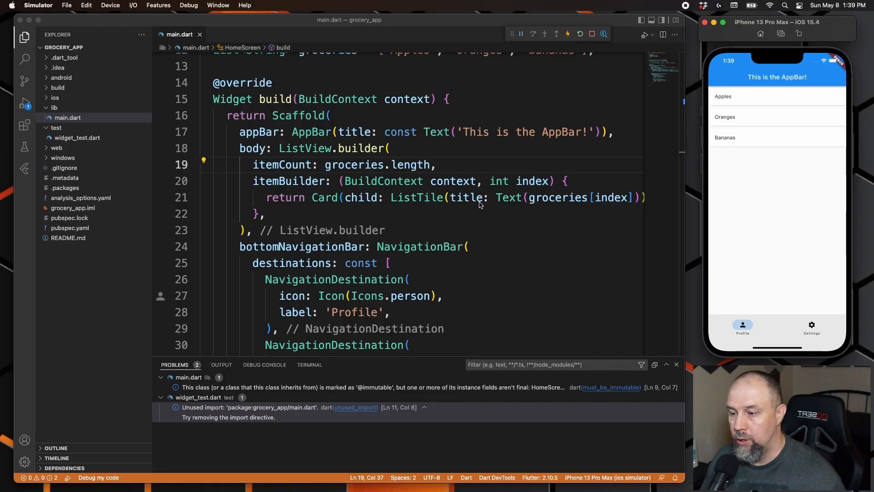
{"action": "mouse_move", "coordinate": [830, 133]}
{"action": "type", "text": ","}
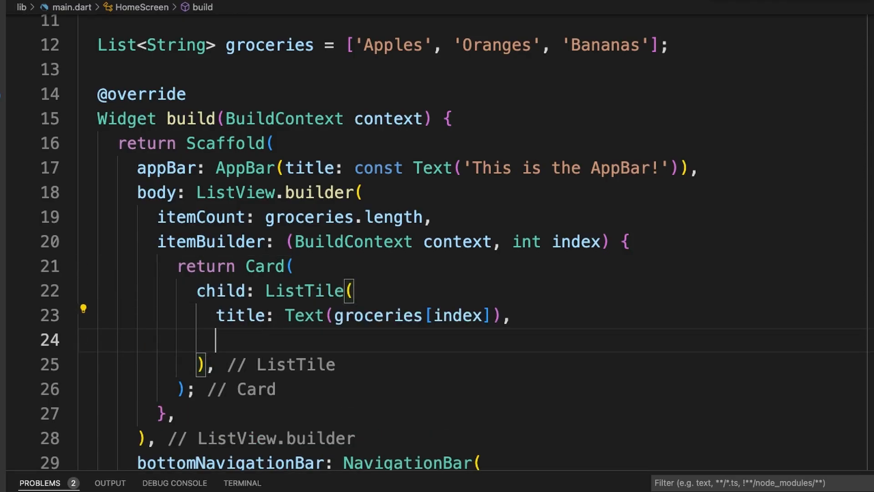
Step: Add trailing: const Text('\$0') to the ListTile and check the reloaded app
{"action": "type", "text": "trailing: Text('\\$"}
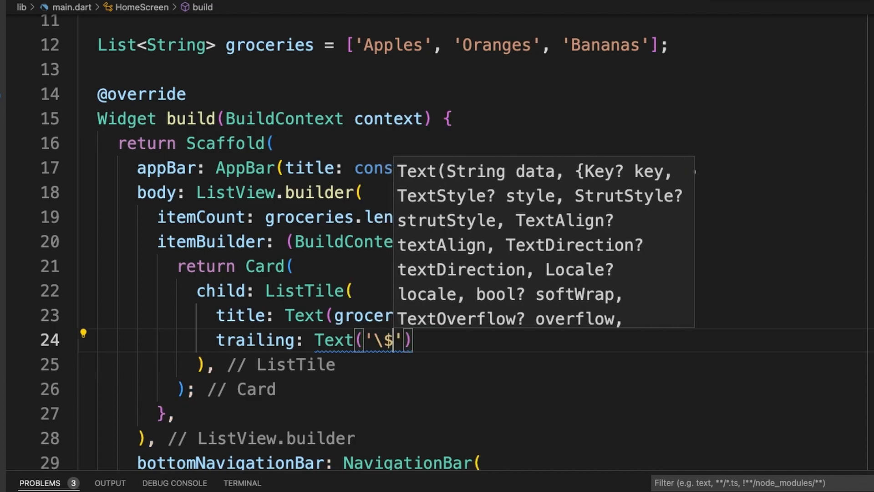
{"action": "type", "text": "0),"}
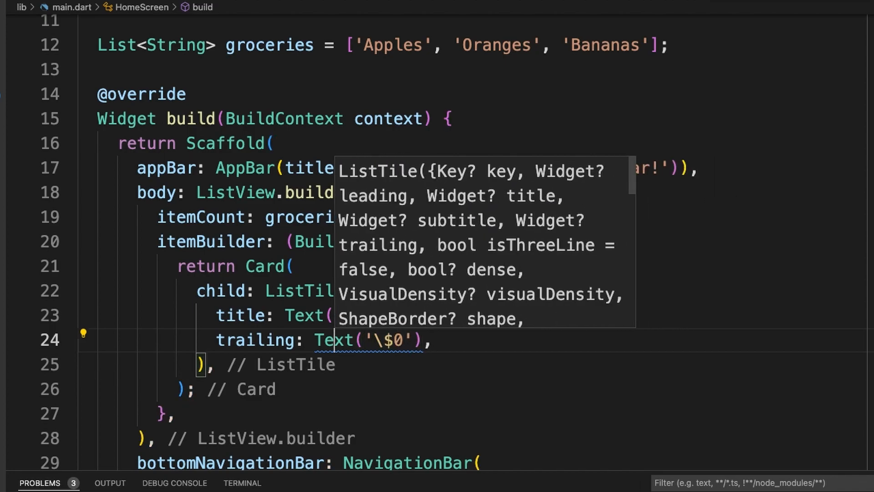
{"action": "type", "text": "const"}
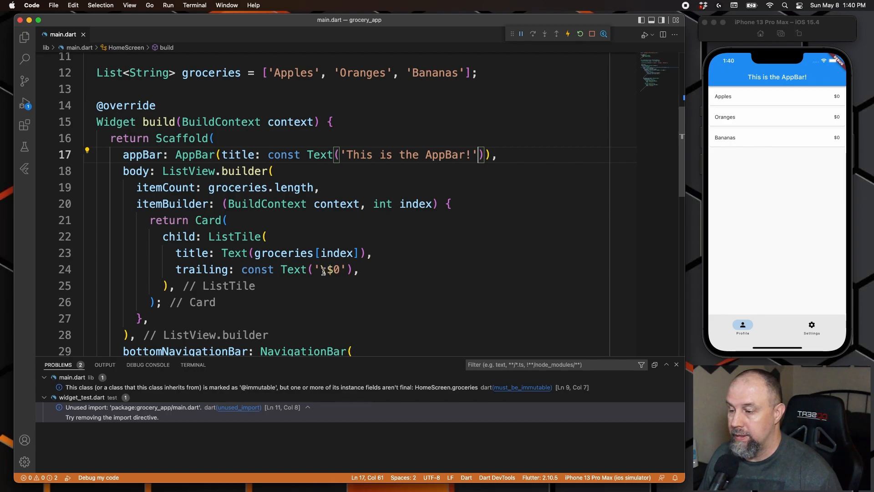
{"action": "type", "text": "\\"}
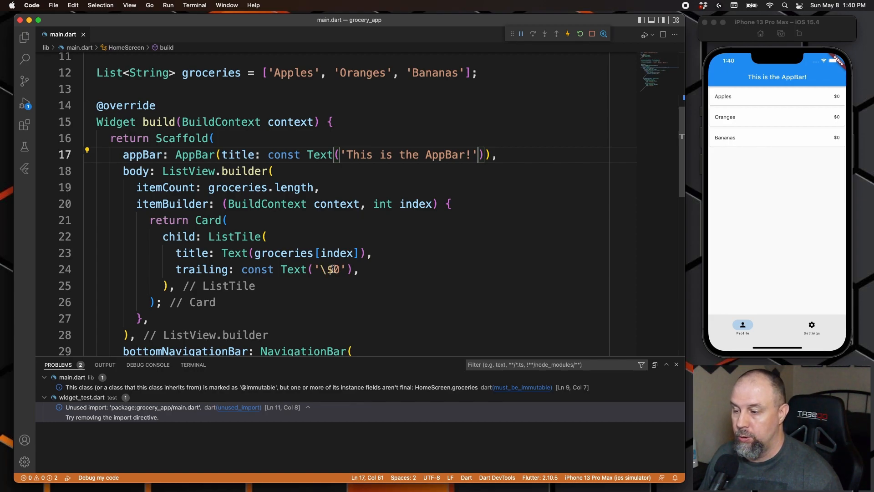
{"action": "mouse_move", "coordinate": [393, 272]}
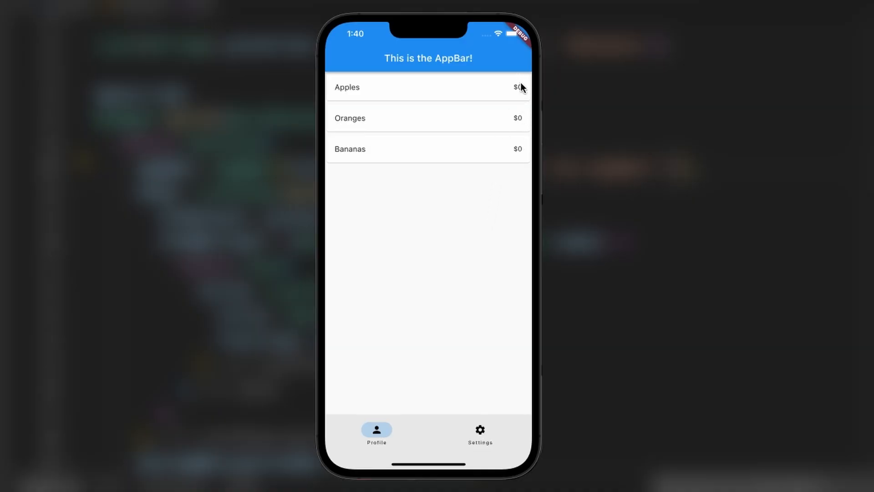
{"action": "mouse_move", "coordinate": [475, 240]}
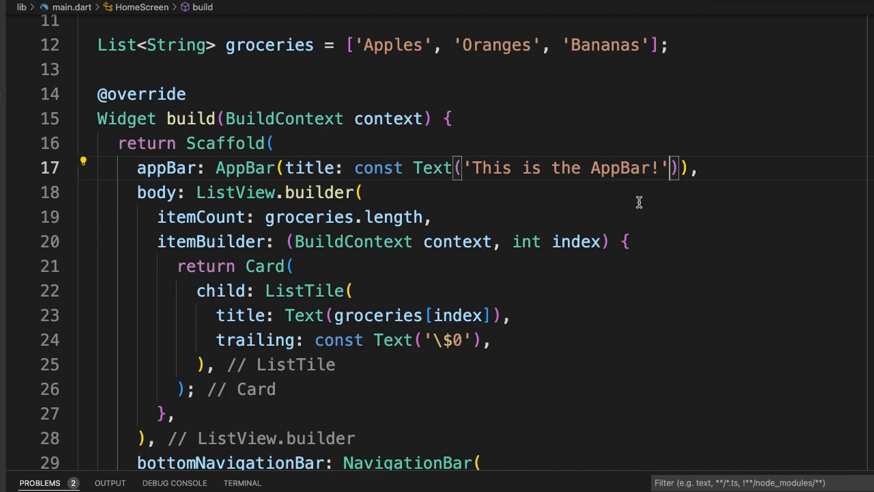
{"action": "scroll", "scroll_direction": "up", "scroll_amount": 3}
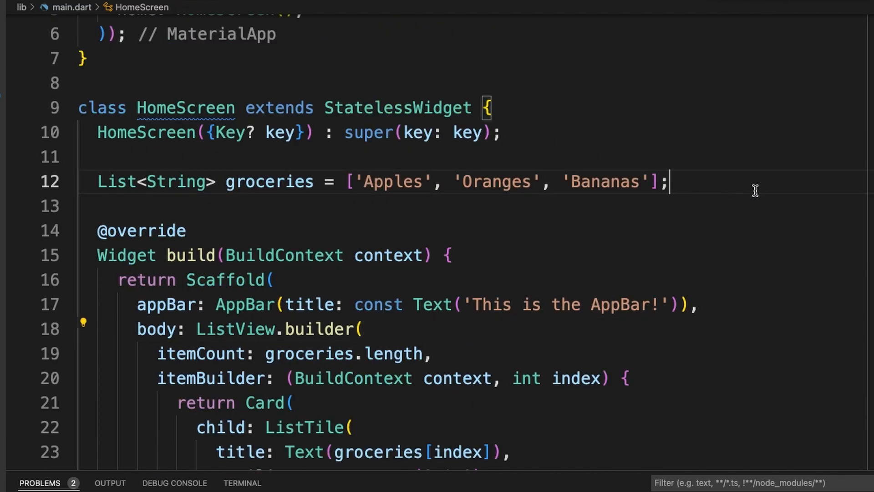
Step: Declare List<double> prices = [1.03, 2.08, 1.73] below the groceries list
{"action": "type", "text": "List<"}
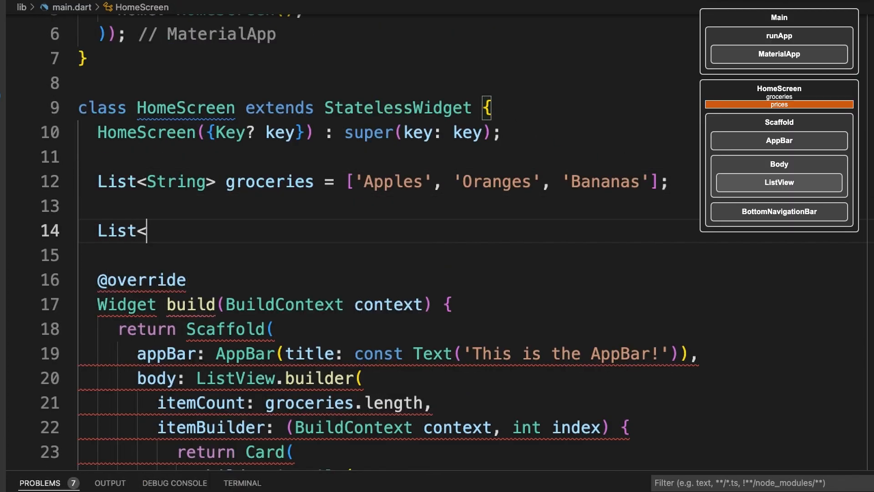
{"action": "type", "text": "double>"}
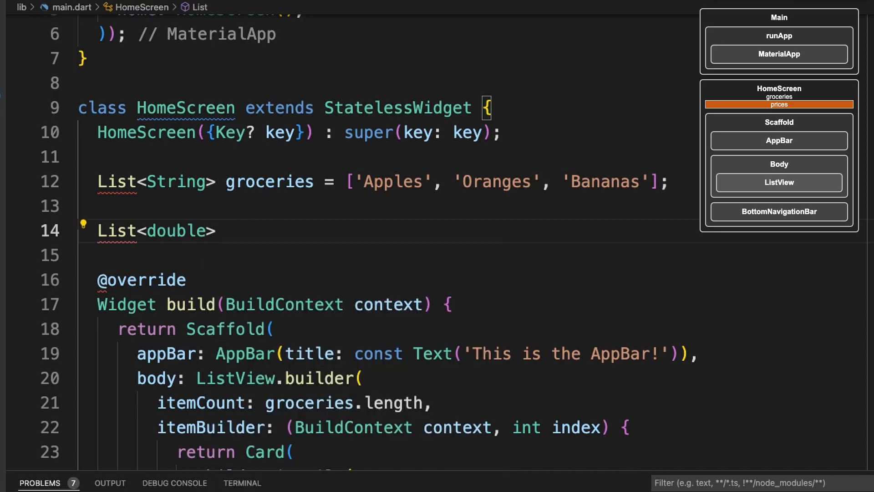
{"action": "type", "text": "pr"}
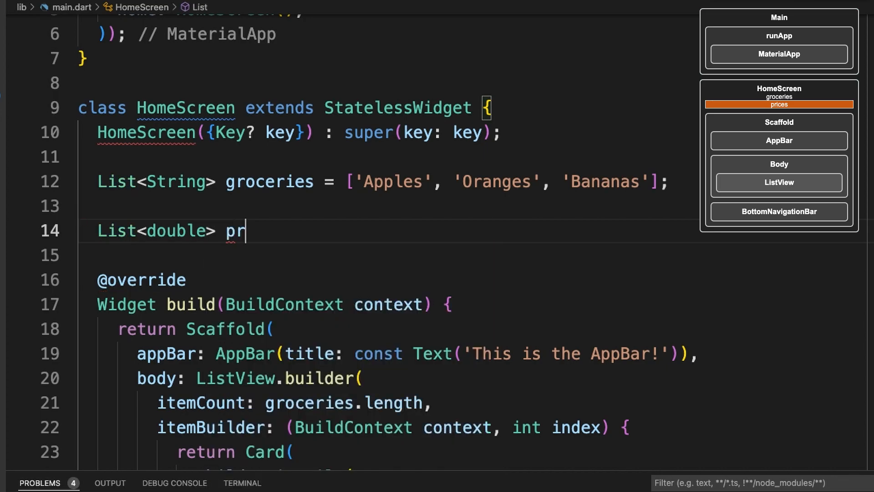
{"action": "type", "text": "ices = []"}
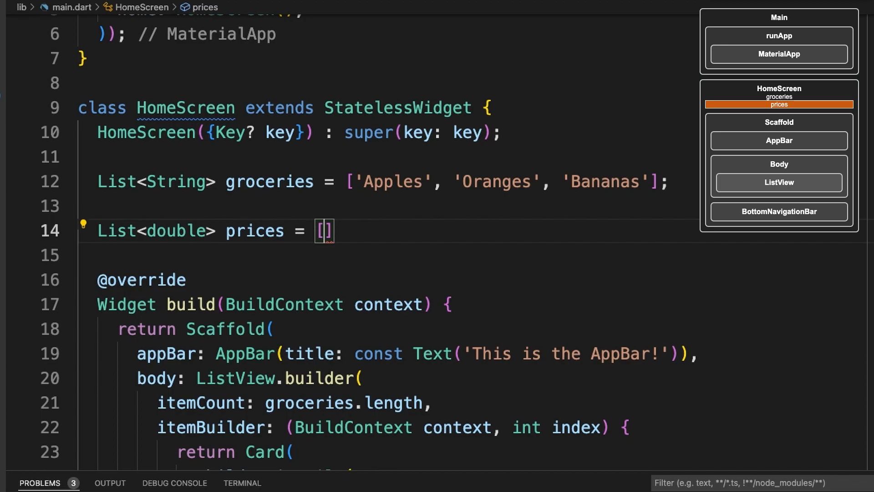
{"action": "type", "text": "1.03,2.08"}
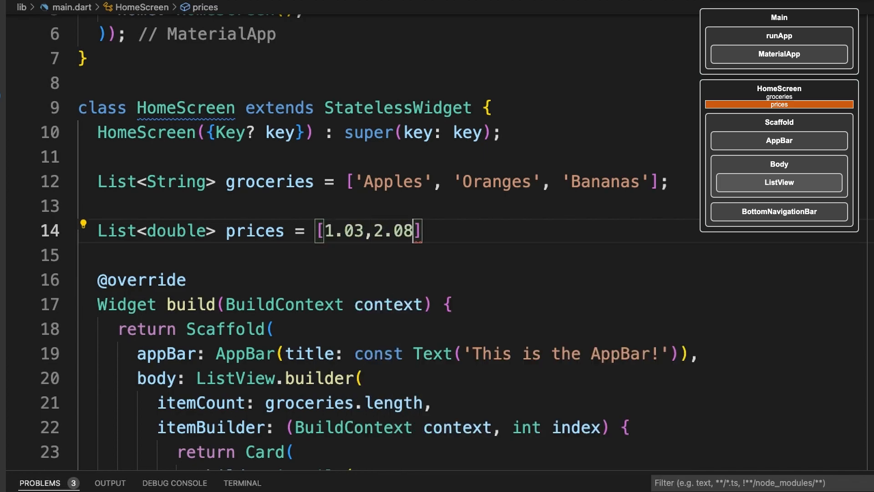
{"action": "type", "text": ",1.73"}
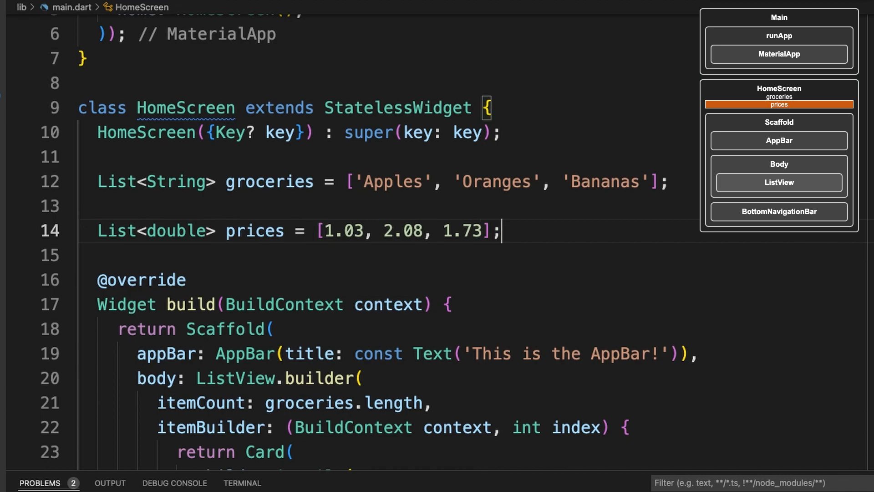
{"action": "mouse_move", "coordinate": [718, 238]}
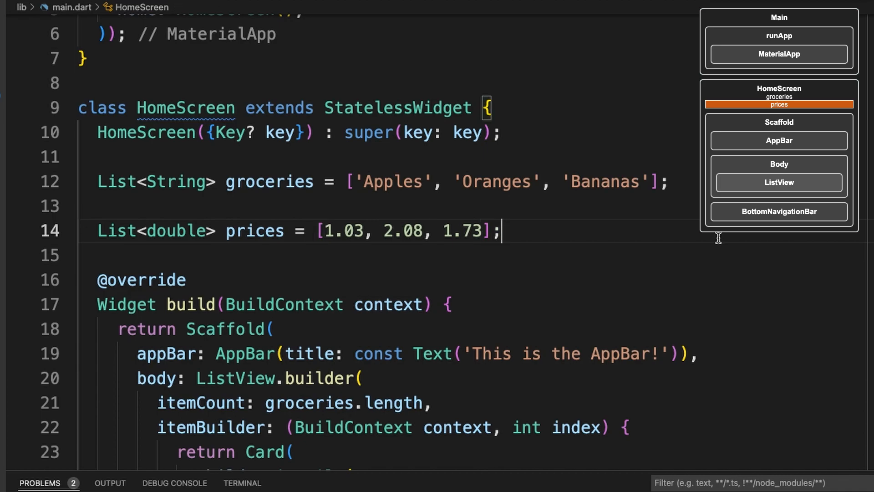
{"action": "scroll", "scroll_direction": "down", "scroll_amount": 3}
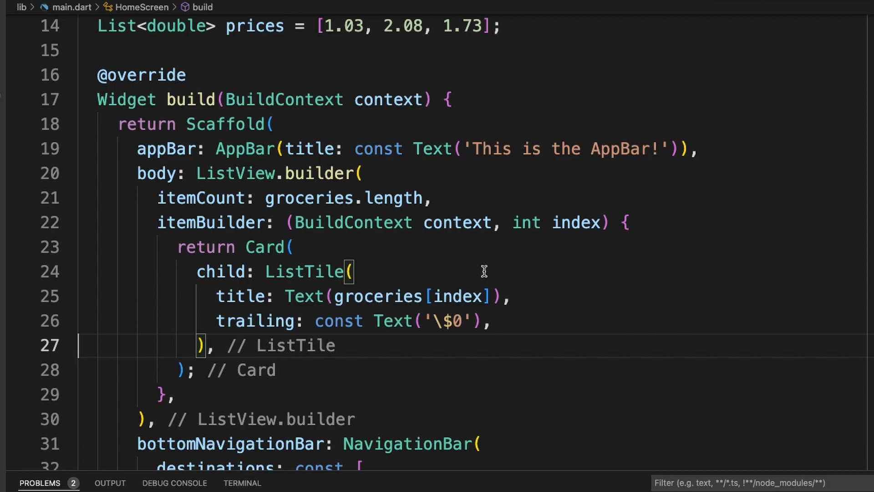
{"action": "mouse_move", "coordinate": [507, 327]}
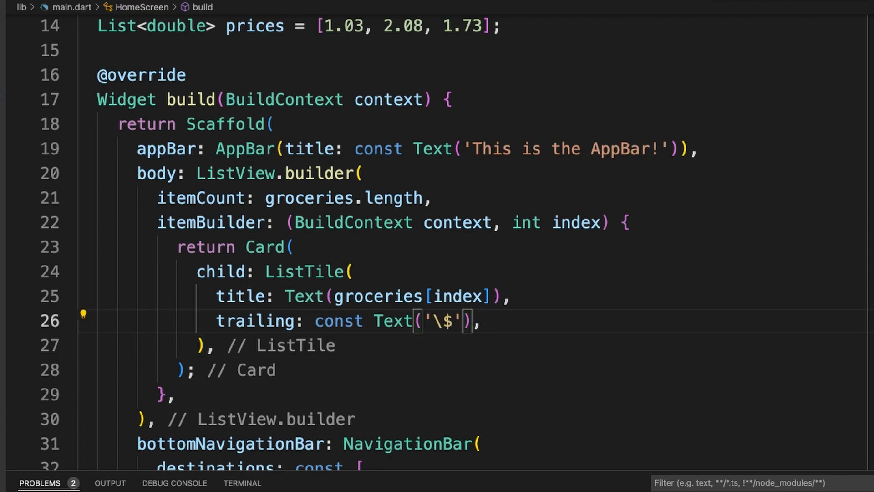
Step: Change the trailing text to '$${prices[index]}' and remove the const keyword
{"action": "type", "text": "${prices[index"}
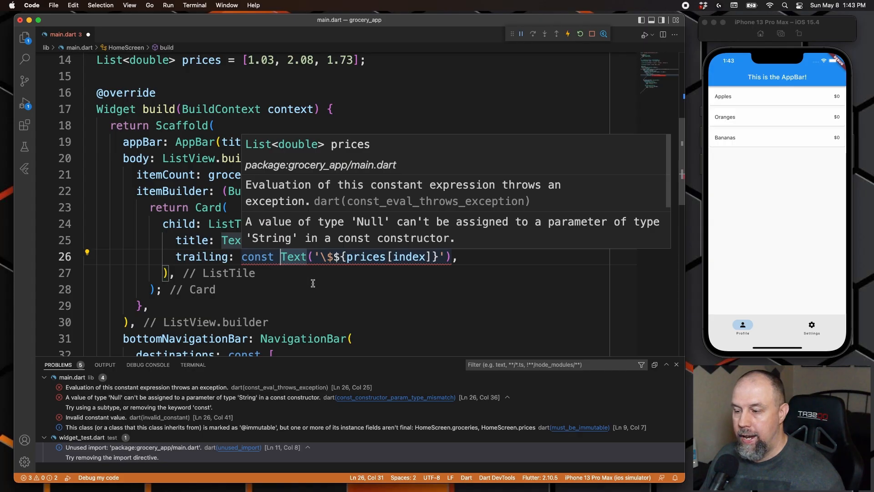
{"action": "mouse_move", "coordinate": [406, 267]}
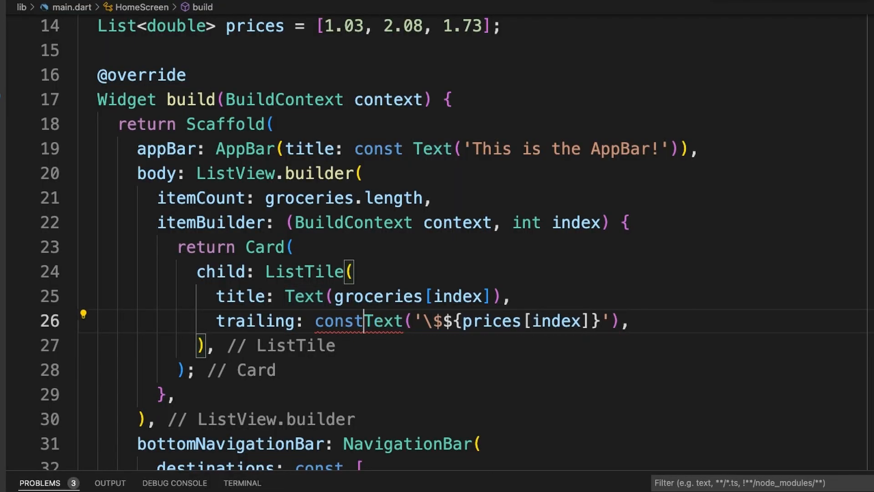
{"action": "key", "text": "Backspace"}
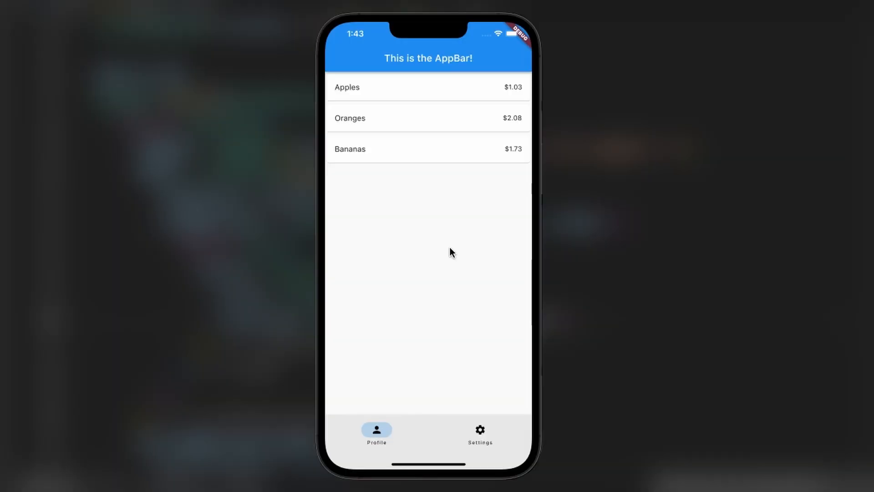
{"action": "mouse_move", "coordinate": [512, 127]}
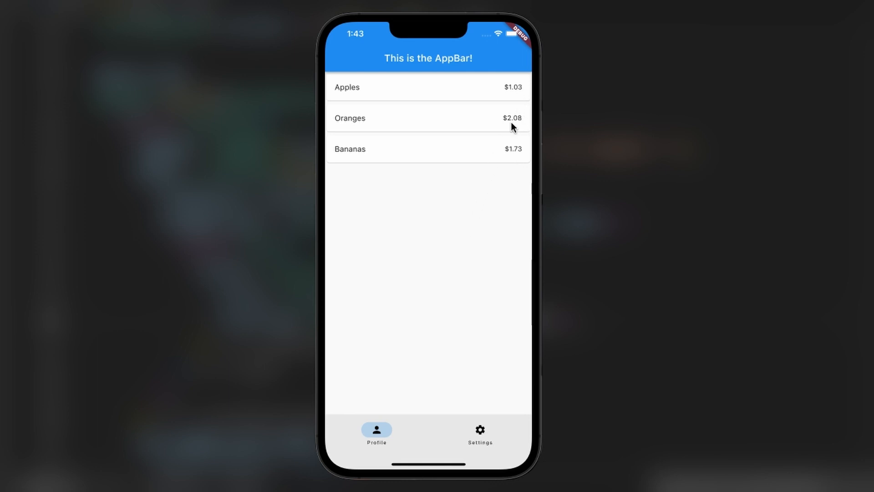
{"action": "mouse_move", "coordinate": [436, 258]}
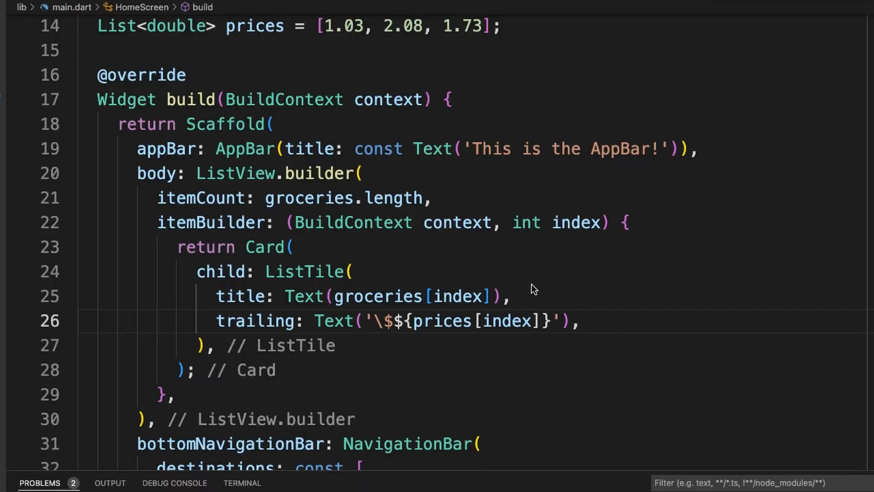
{"action": "mouse_move", "coordinate": [481, 266]}
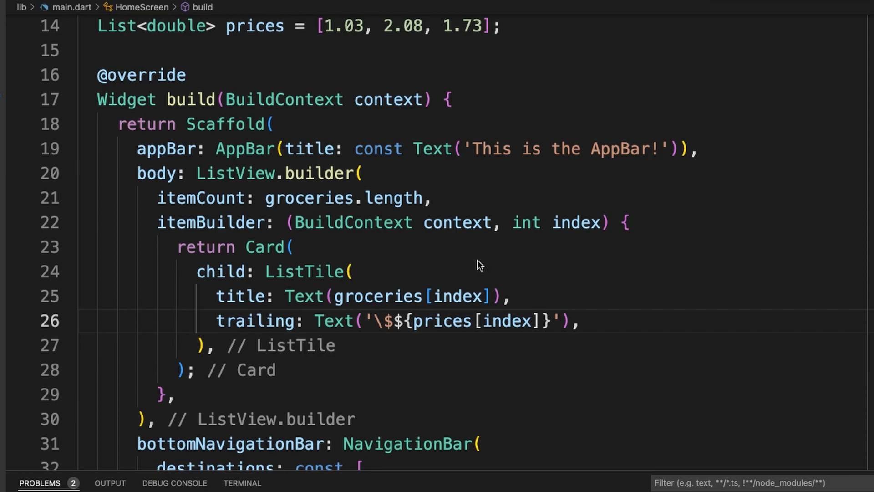
{"action": "mouse_move", "coordinate": [468, 225]}
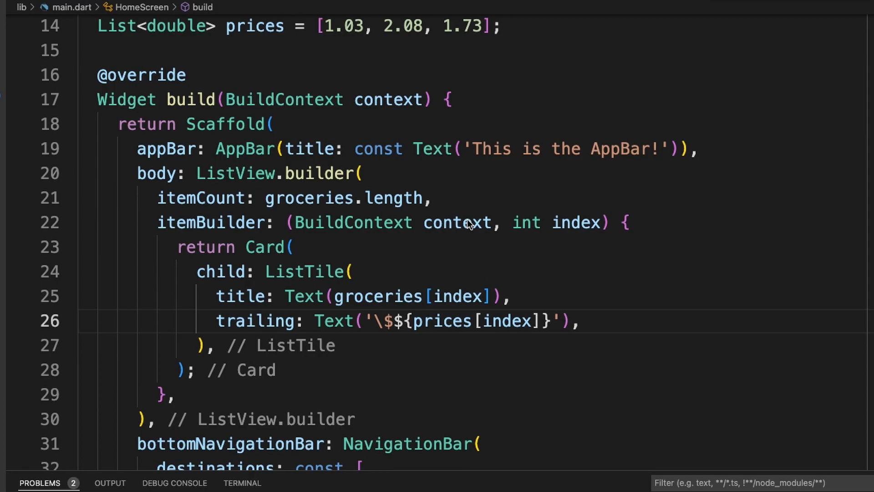
{"action": "mouse_move", "coordinate": [434, 146]}
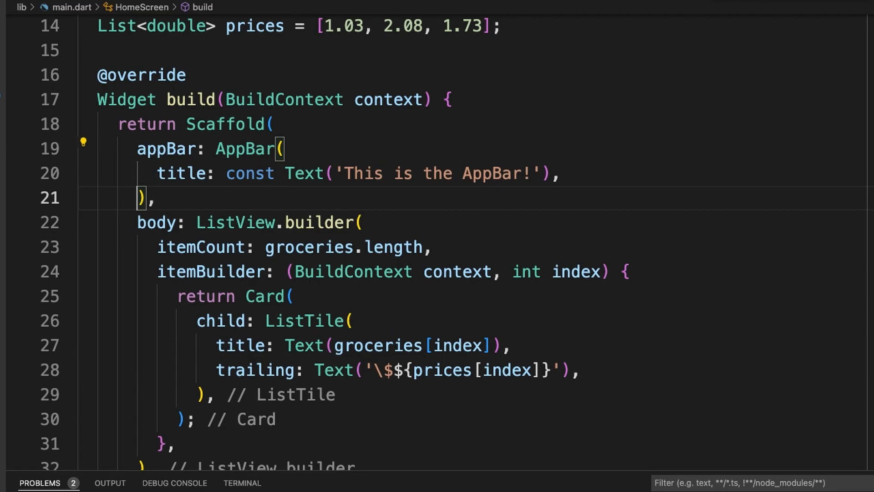
Step: Replace the AppBar title with Row(children: [Expanded(child: TextField())]) via autocomplete
{"action": "type", "text": "Row(),"}
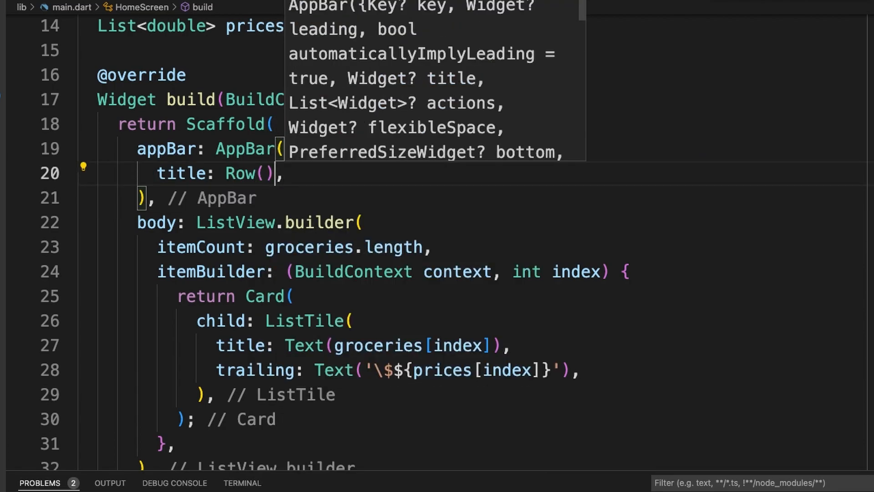
{"action": "type", "text": "children: []"}
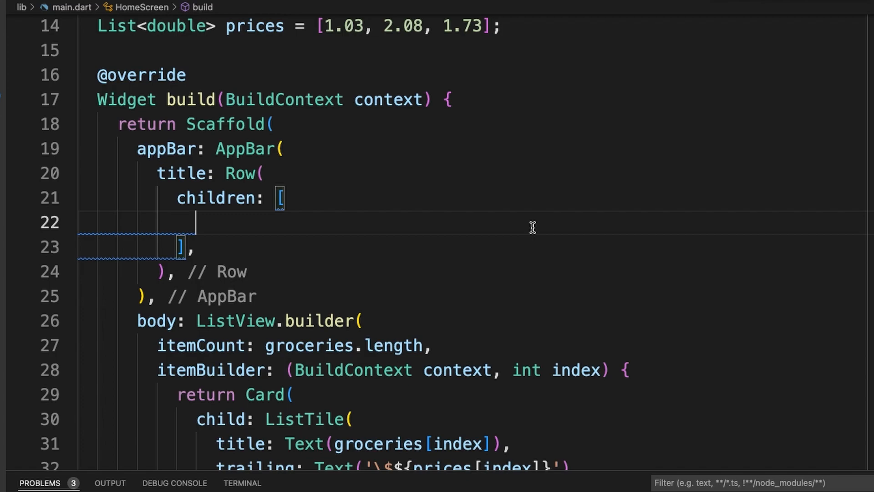
{"action": "type", "text": "Expanded(child: TextField()),"}
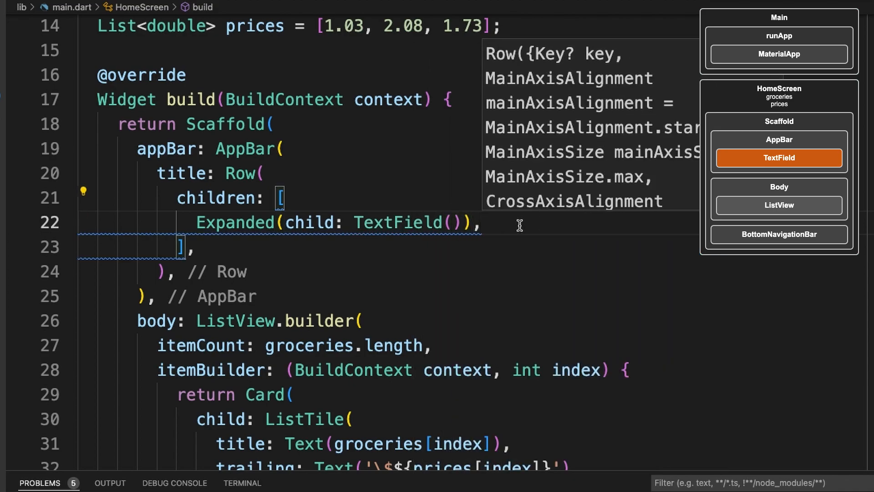
{"action": "scroll", "scroll_direction": "down", "scroll_amount": 3}
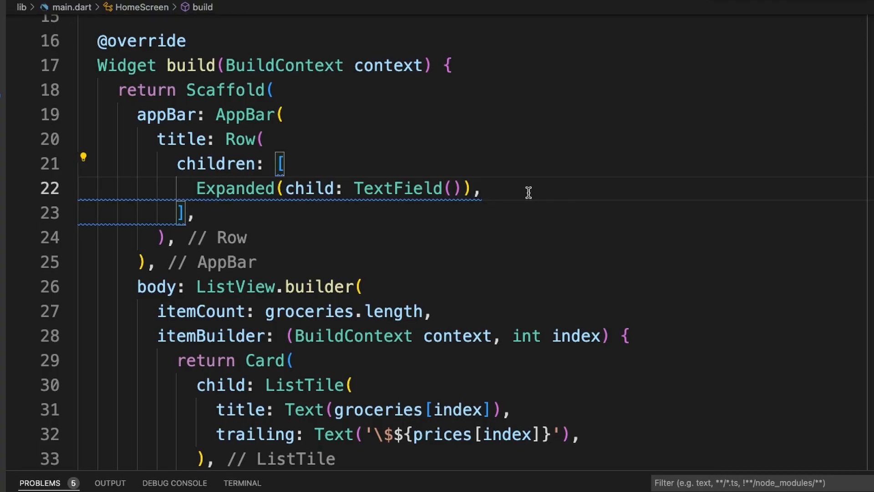
{"action": "key", "text": "enter"}
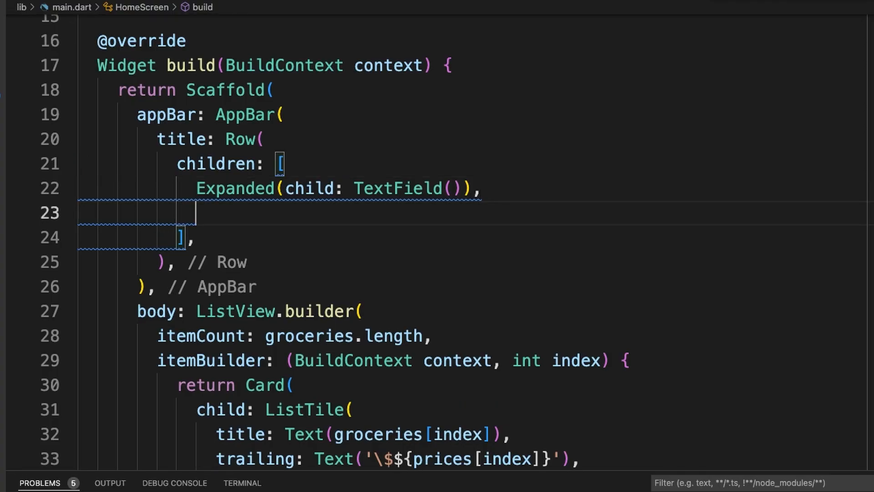
Step: Add ElevatedButton with const Icon(Icons.add) and empty onPressed, and mark Expanded const
{"action": "type", "text": "ElevatedButton("}
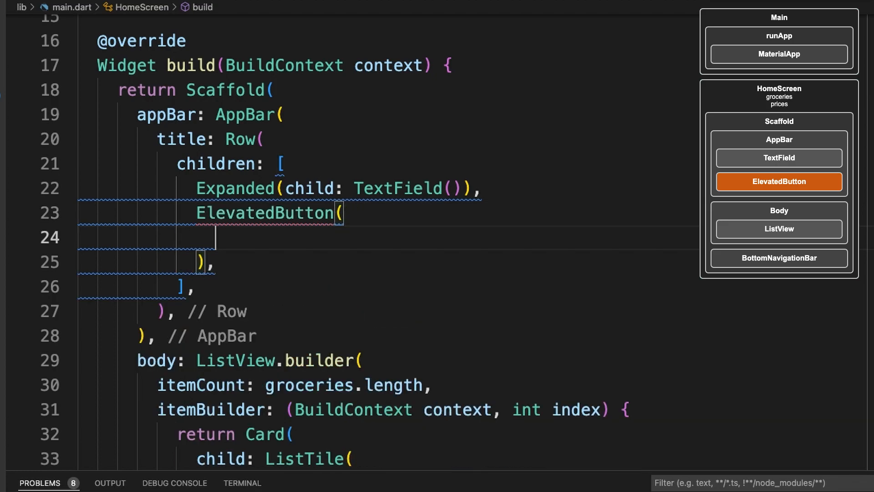
{"action": "type", "text": "child: const Ic"}
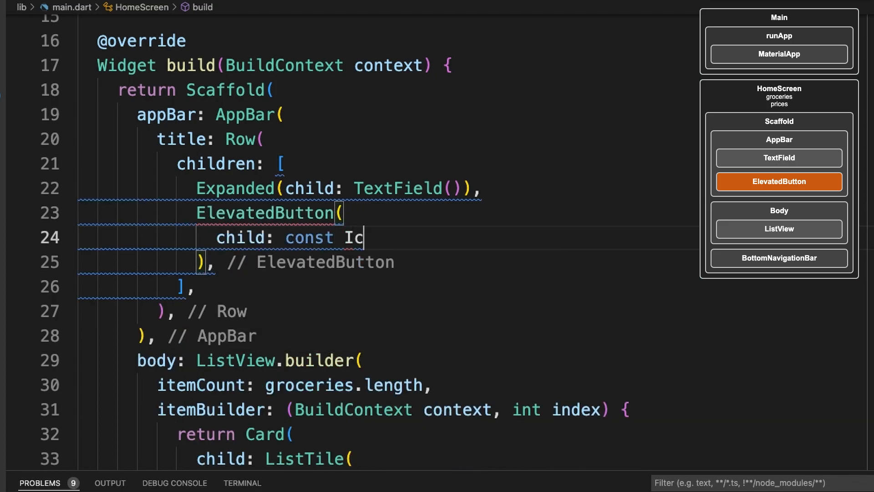
{"action": "type", "text": "on(Icons.add)"}
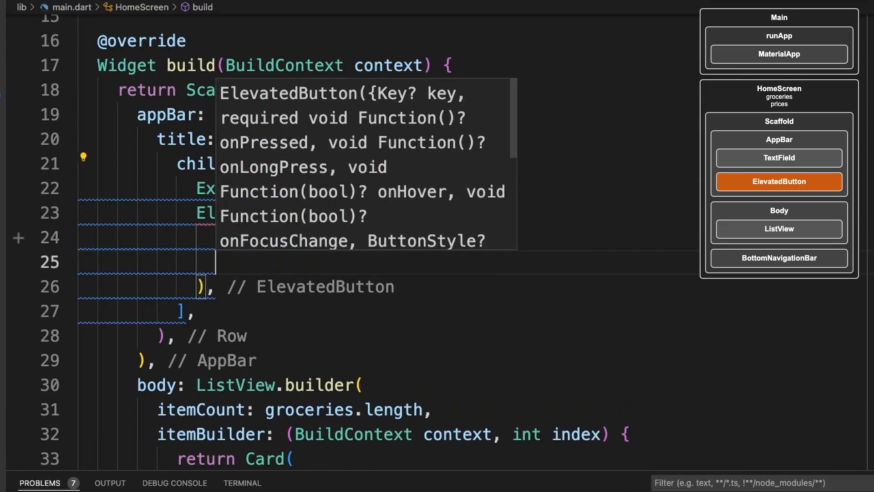
{"action": "type", "text": "onPressed: () {},"}
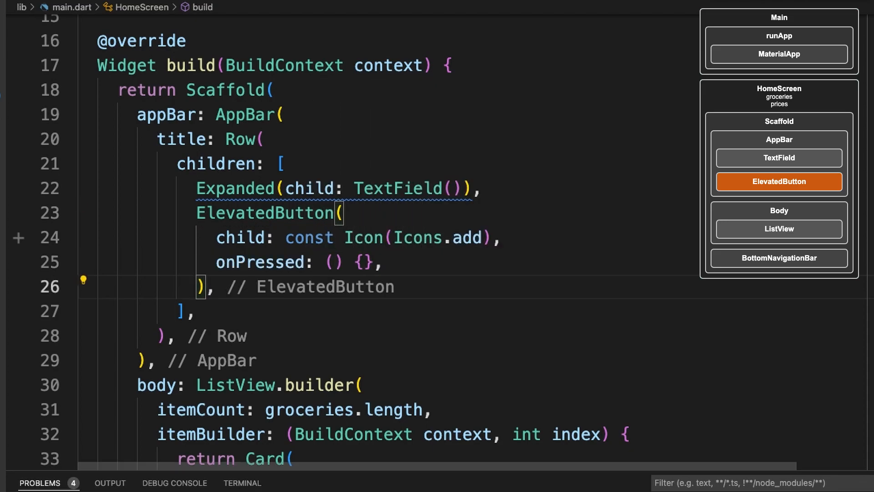
{"action": "mouse_move", "coordinate": [543, 105]}
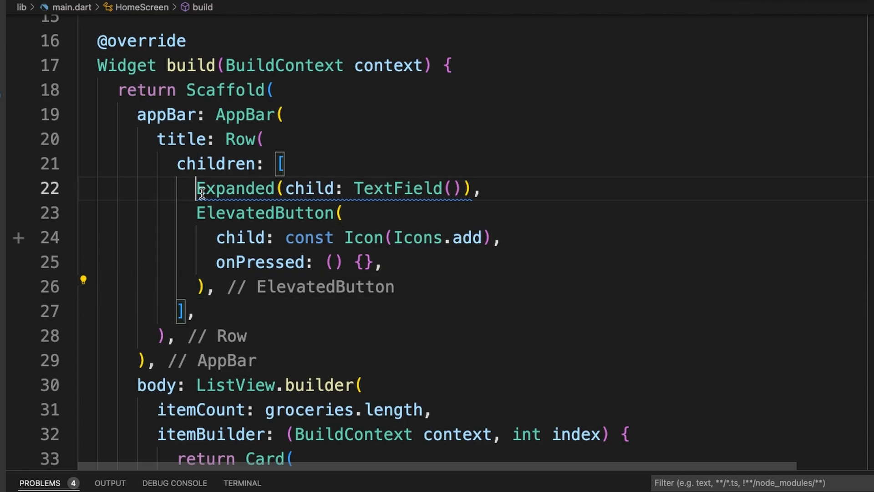
{"action": "type", "text": "const"}
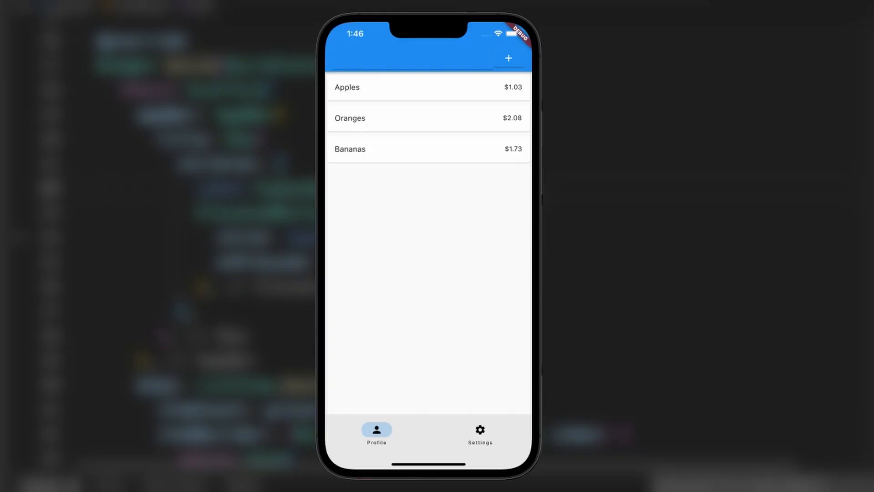
{"action": "mouse_move", "coordinate": [459, 62]}
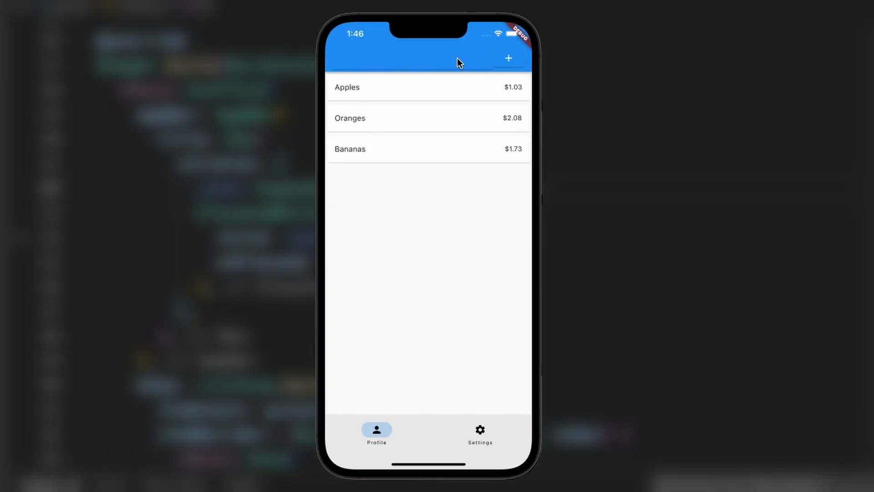
{"action": "mouse_move", "coordinate": [479, 72]}
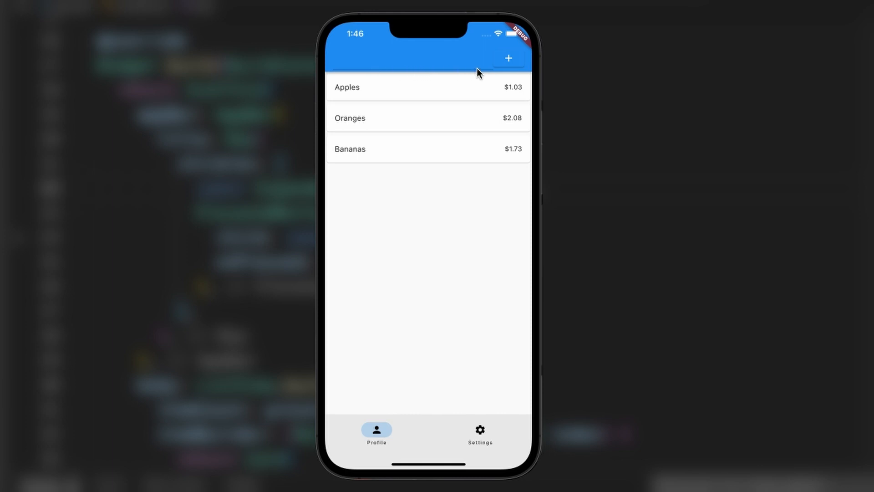
{"action": "mouse_move", "coordinate": [501, 65]}
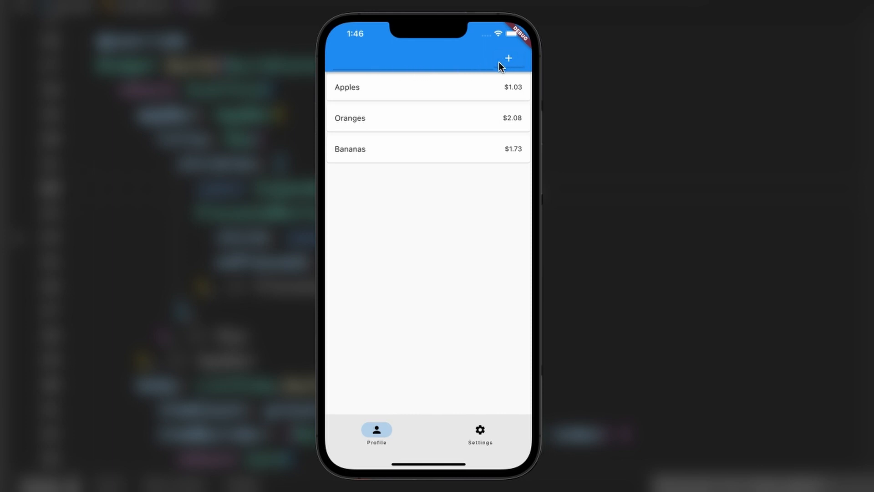
{"action": "mouse_move", "coordinate": [454, 67]}
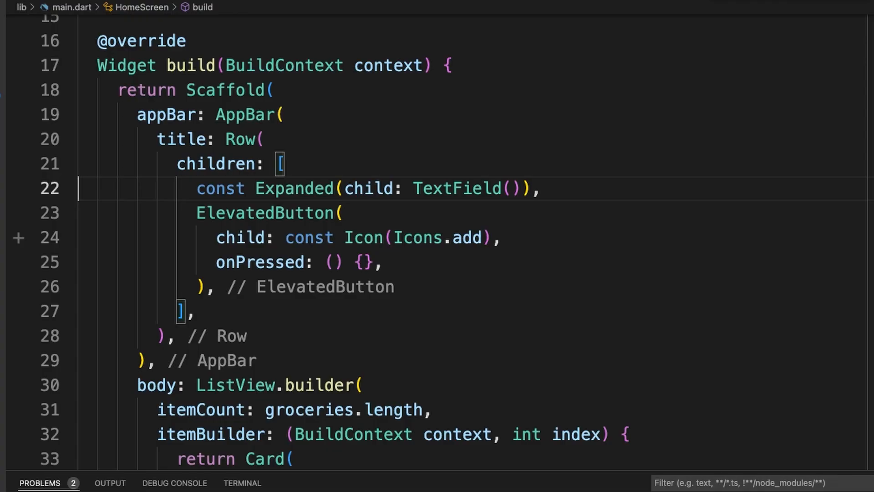
Step: Add groceries.add('test') and print(groceries) to onPressed, then view the Debug Console output
{"action": "type", "text": "groceries.add('test');"}
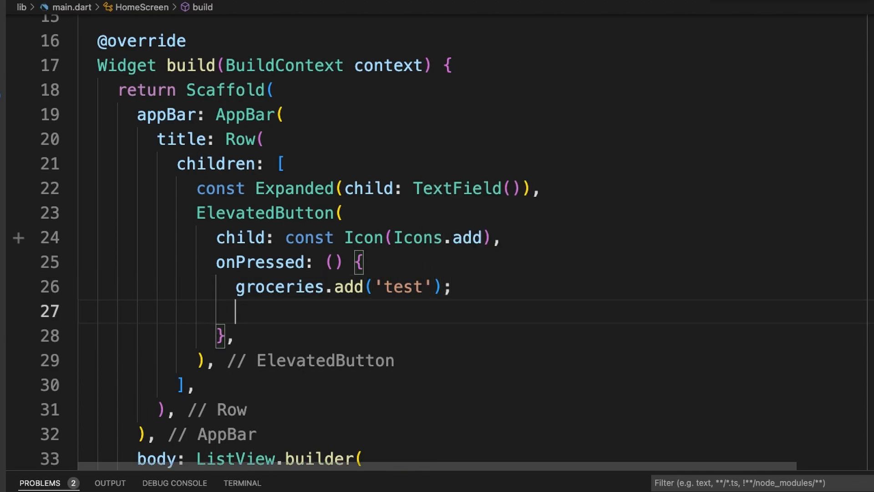
{"action": "type", "text": "print(groceries);"}
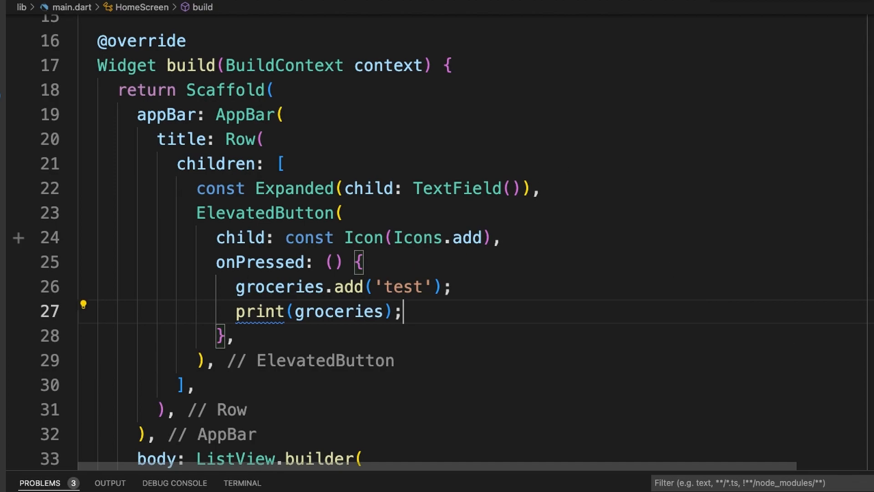
{"action": "mouse_move", "coordinate": [601, 292]}
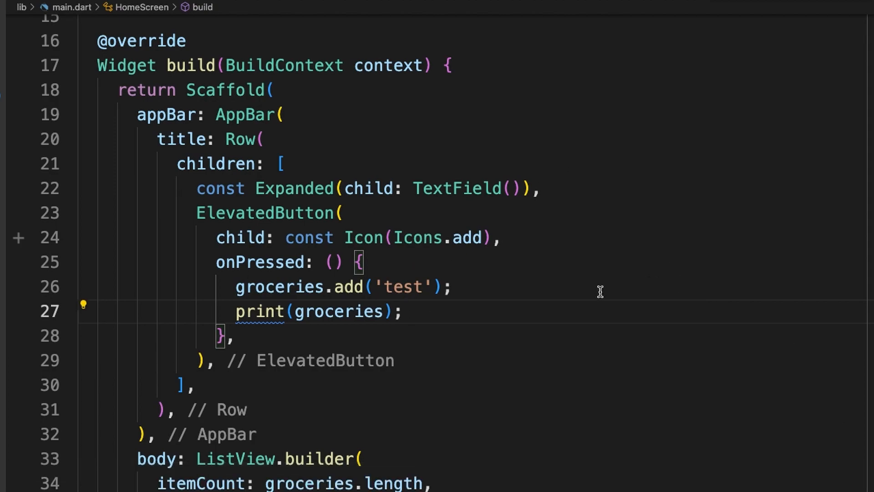
{"action": "mouse_move", "coordinate": [409, 300]}
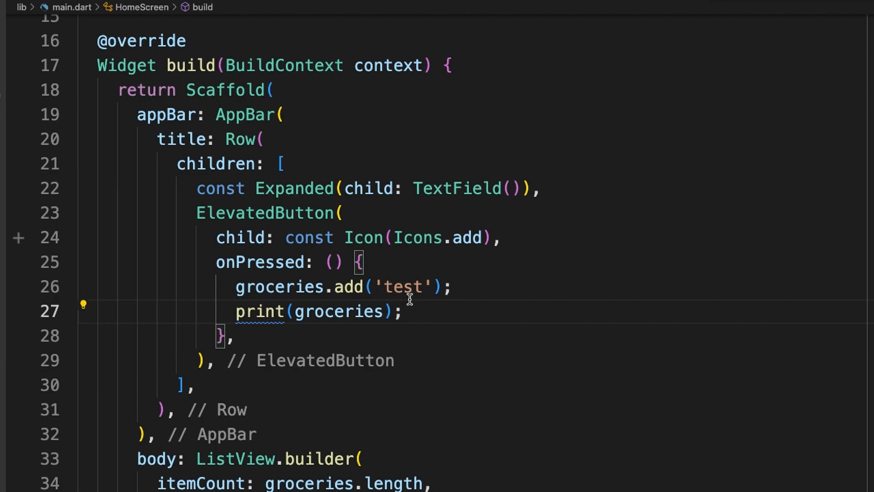
{"action": "mouse_move", "coordinate": [337, 311]}
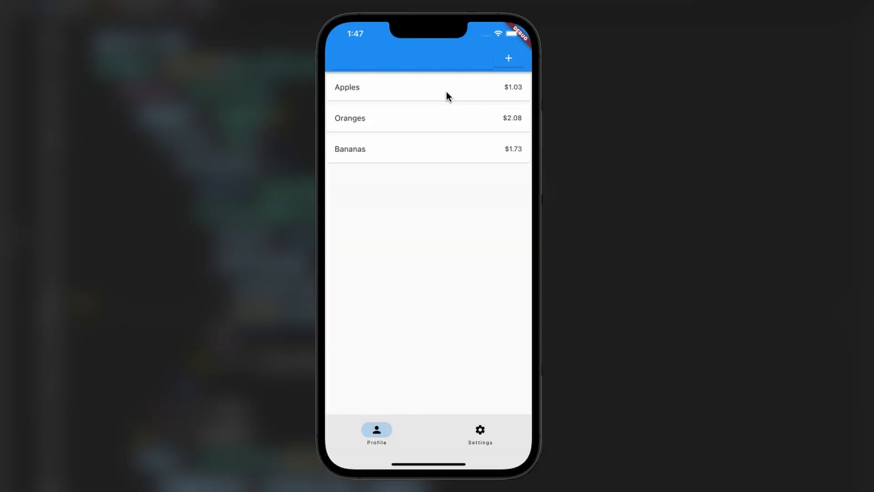
{"action": "mouse_move", "coordinate": [508, 60]}
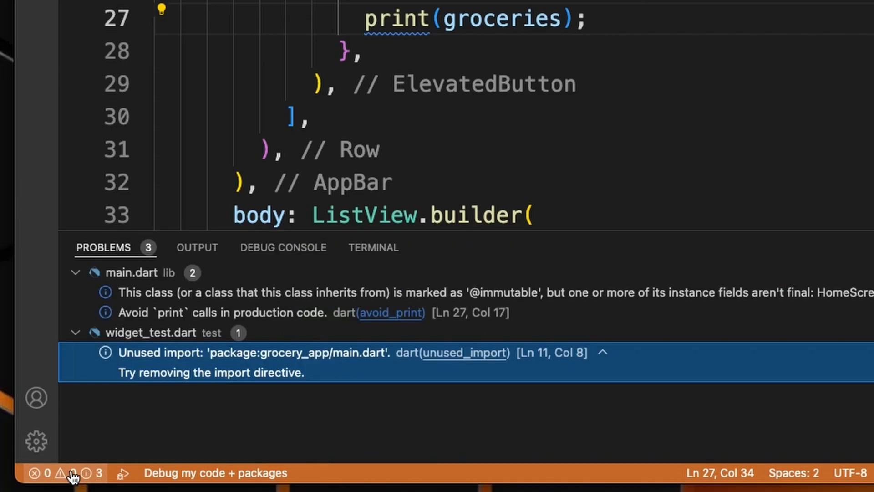
{"action": "left_click", "coordinate": [283, 246]}
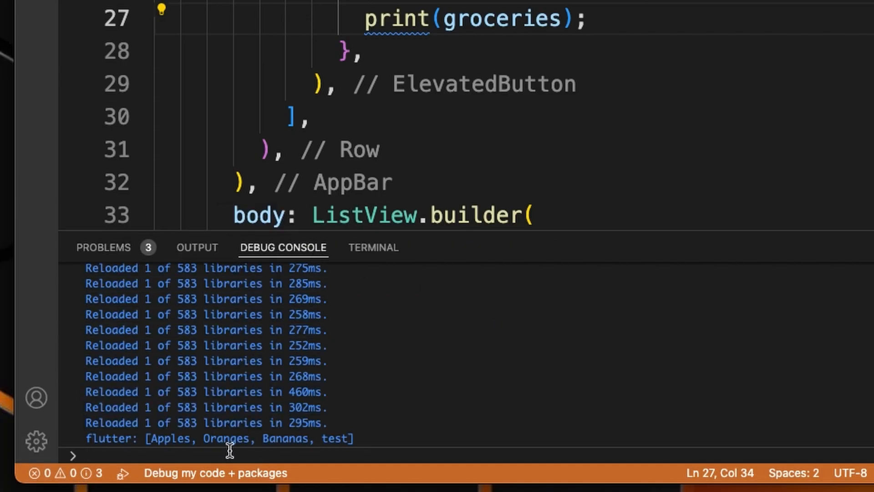
{"action": "mouse_move", "coordinate": [349, 437]}
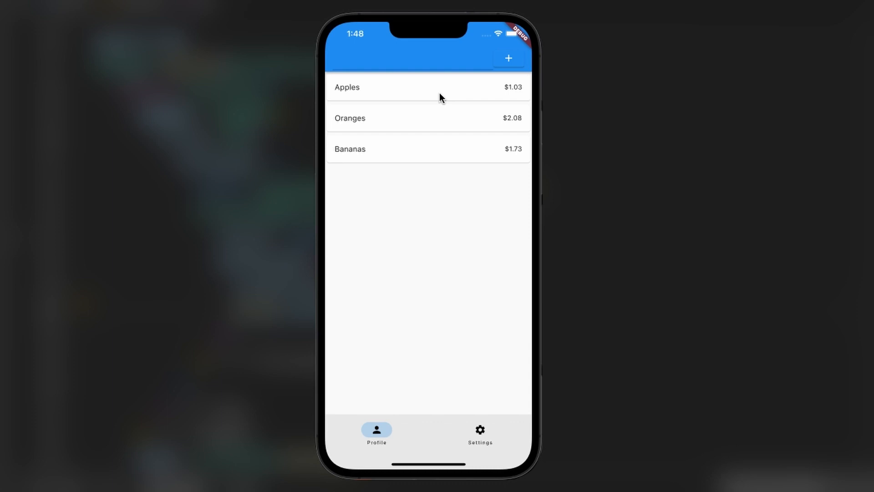
{"action": "mouse_move", "coordinate": [493, 199]}
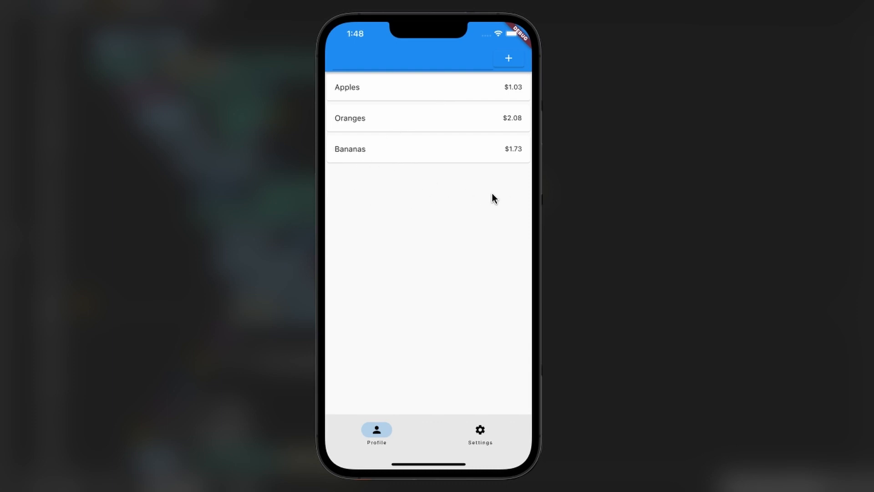